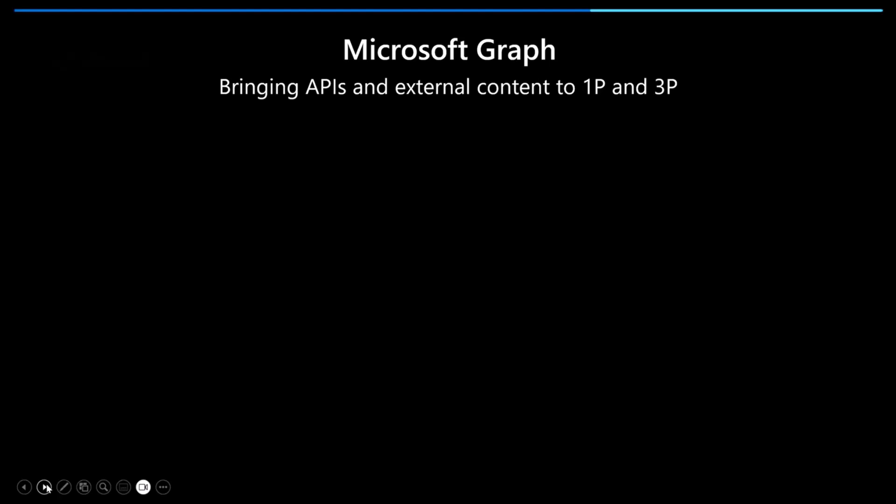
Step: Advance the slideshow from the Microsoft Graph slide to the Low Code and Open Source slide
left_click(44, 488)
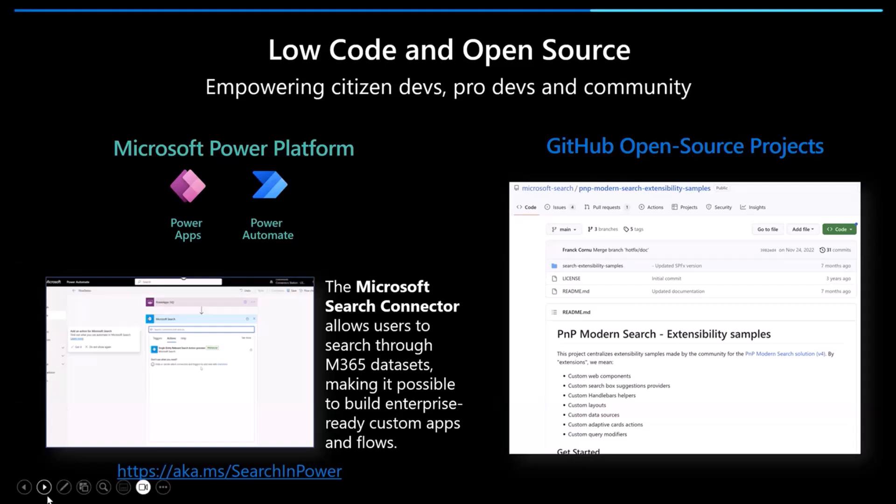
left_click(44, 487)
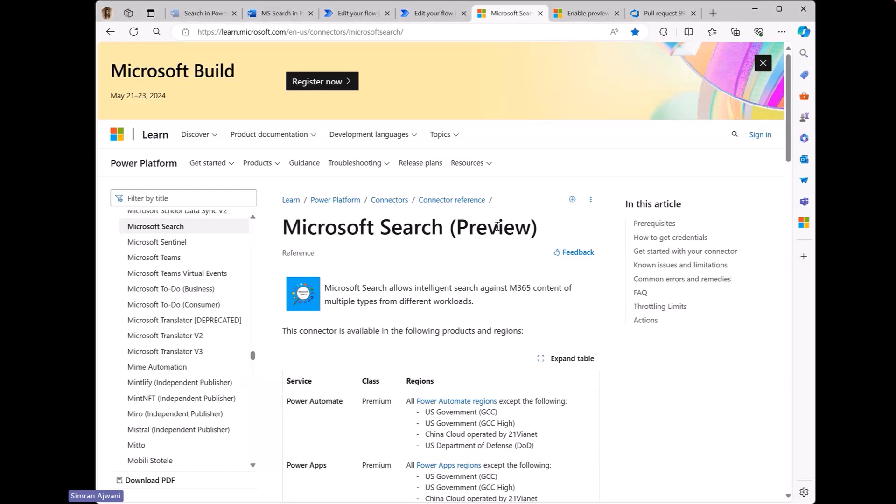
Step: Read down through the Microsoft Search (Preview) connector page, its actions and parameters
scroll("down", 3)
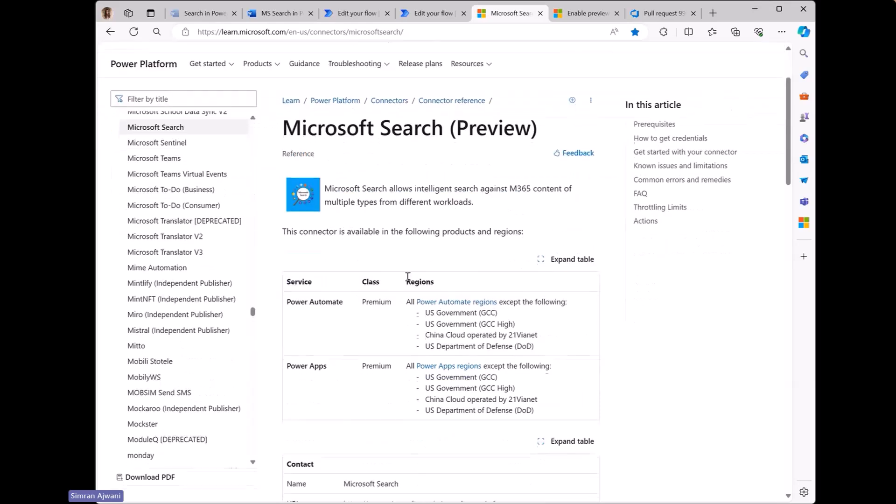
scroll("down", 3)
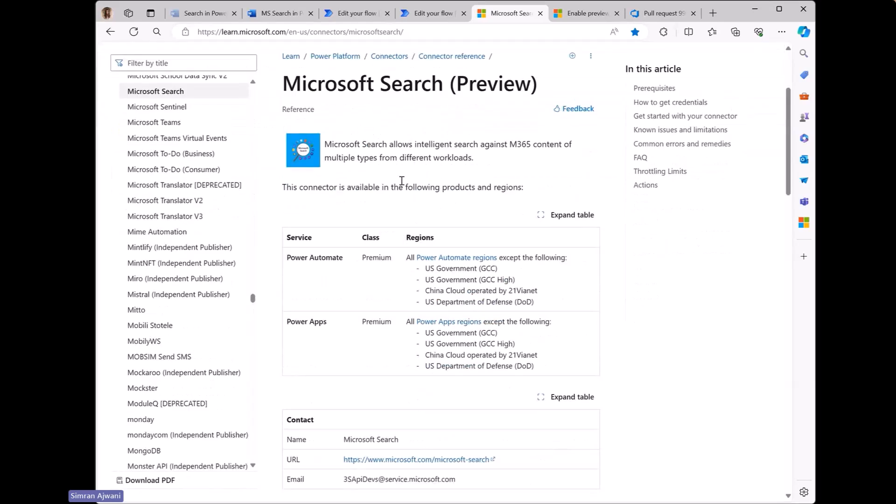
scroll("down", 3)
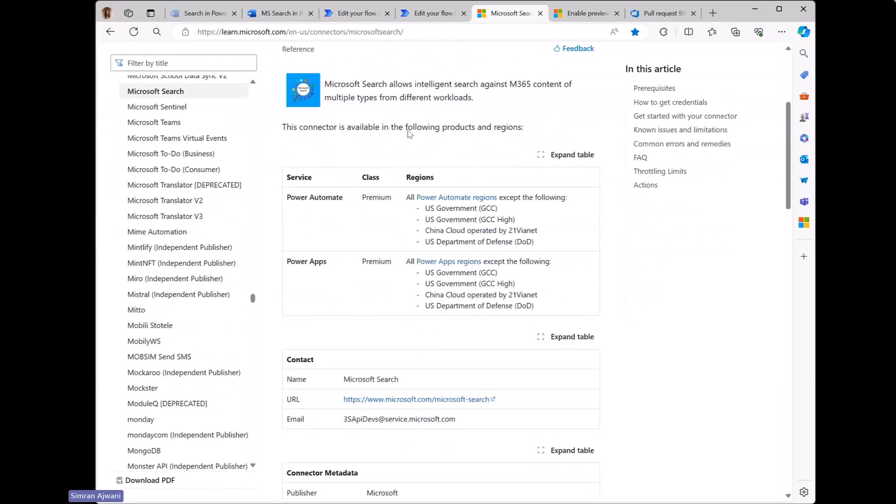
scroll("down", 3)
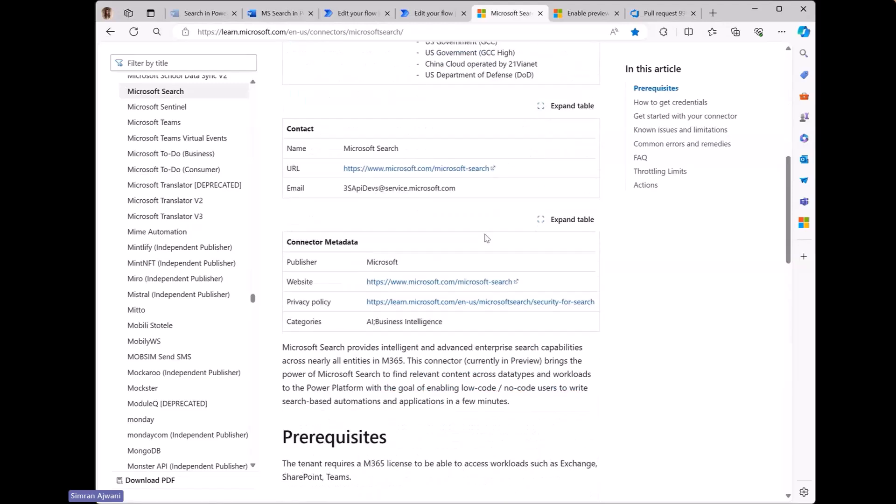
scroll("down", 3)
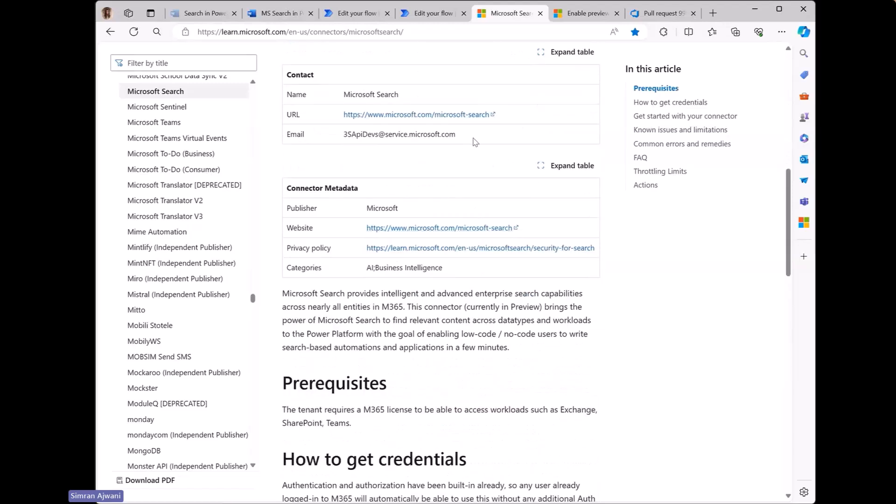
scroll("down", 3)
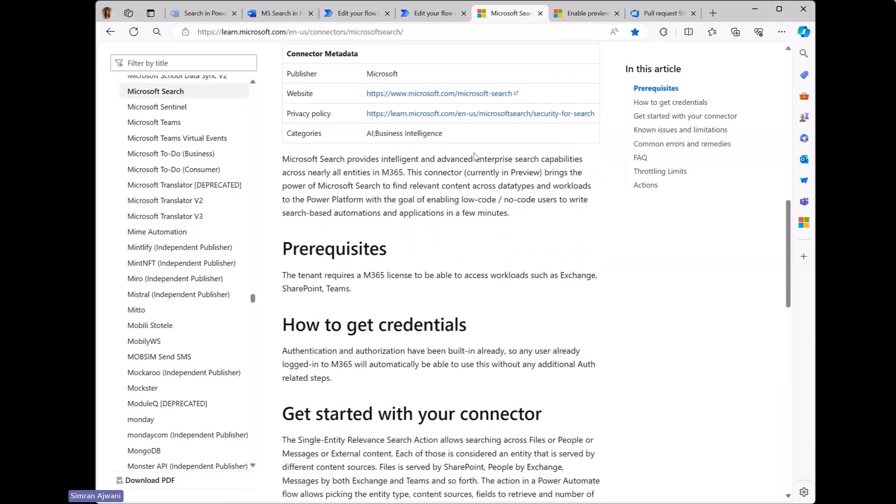
scroll("down", 3)
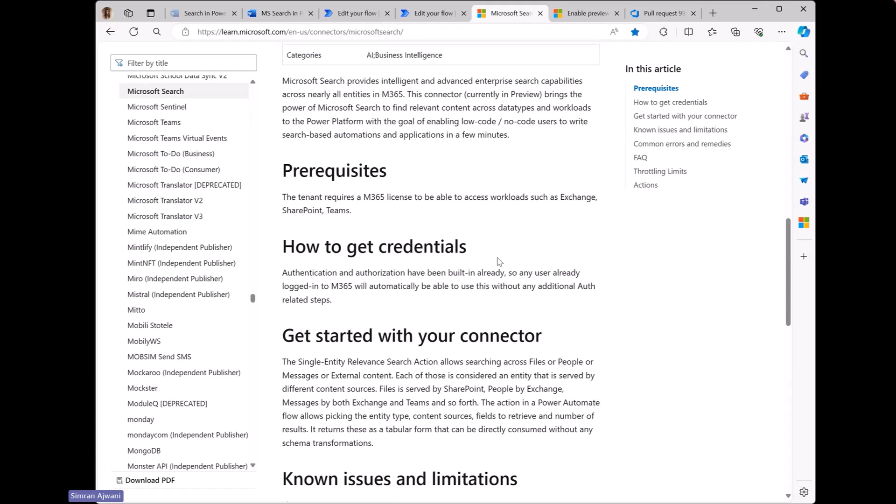
scroll("down", 3)
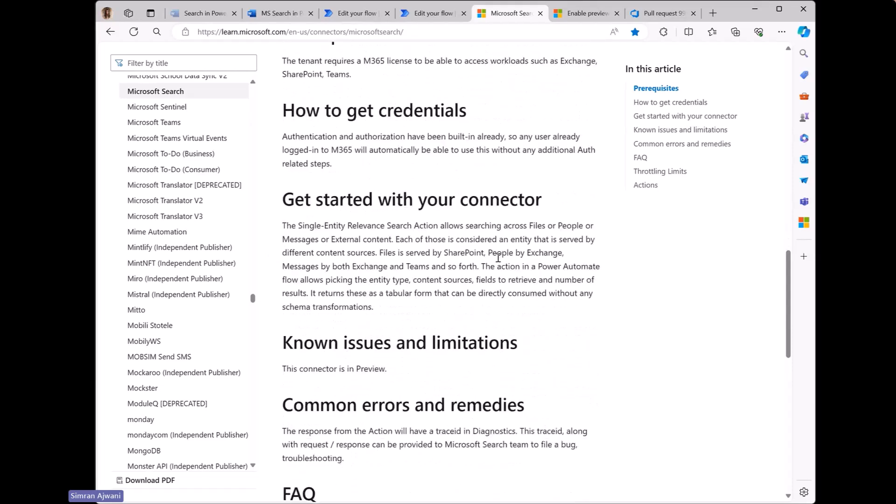
scroll("down", 3)
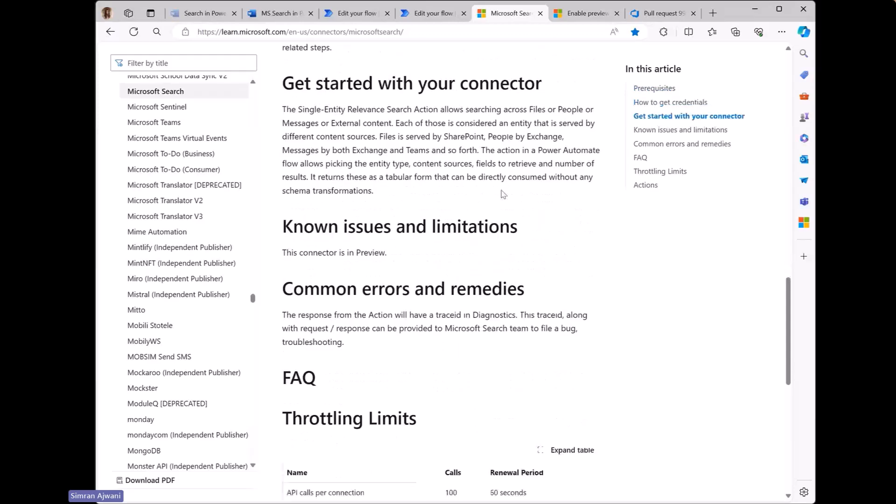
scroll("down", 3)
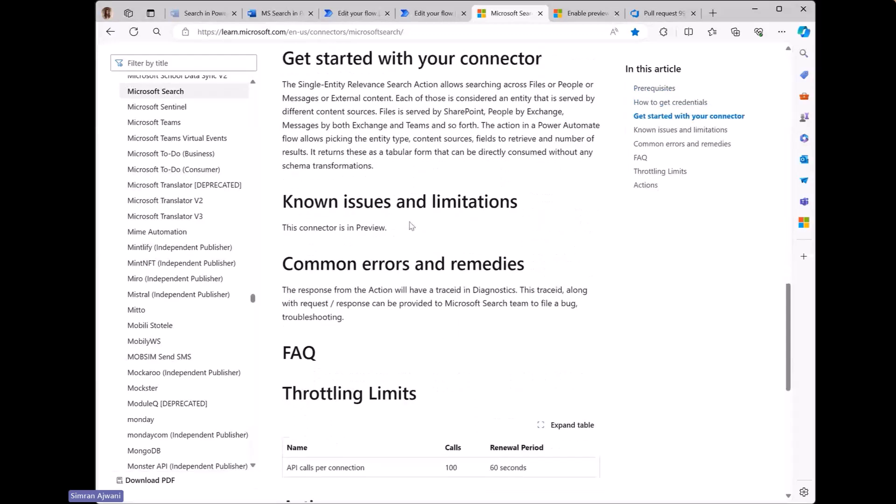
mouse_move(582, 12)
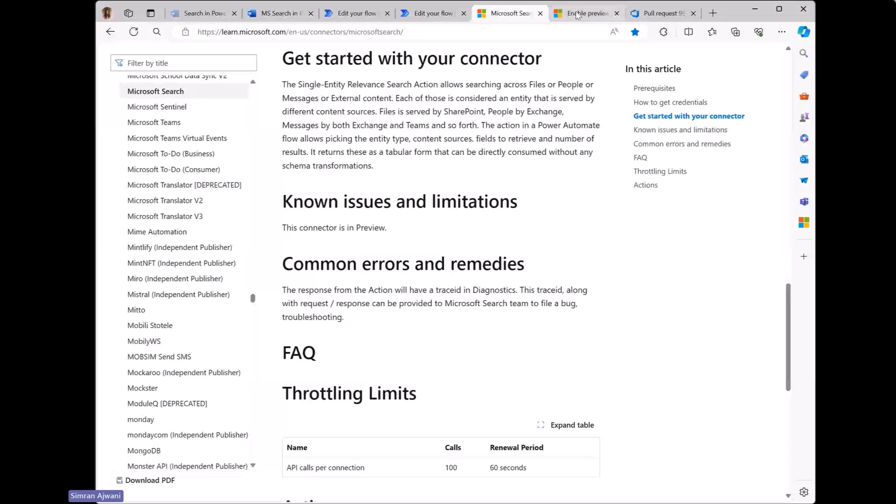
Step: Bring up the Power Platform article on what preview features are and how to enable them
left_click(582, 12)
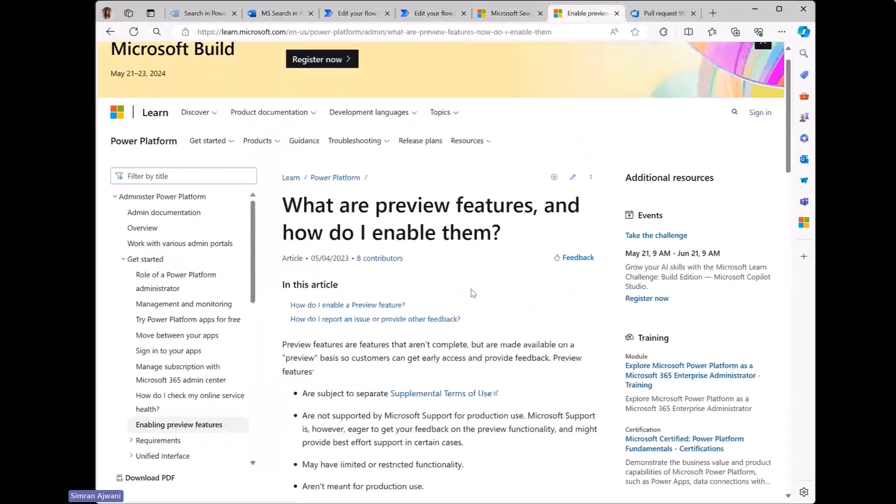
scroll("down", 3)
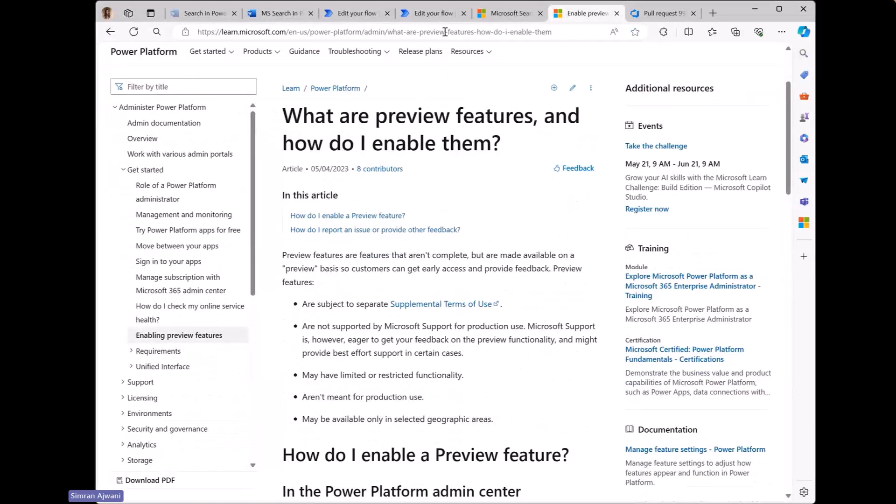
scroll("down", 3)
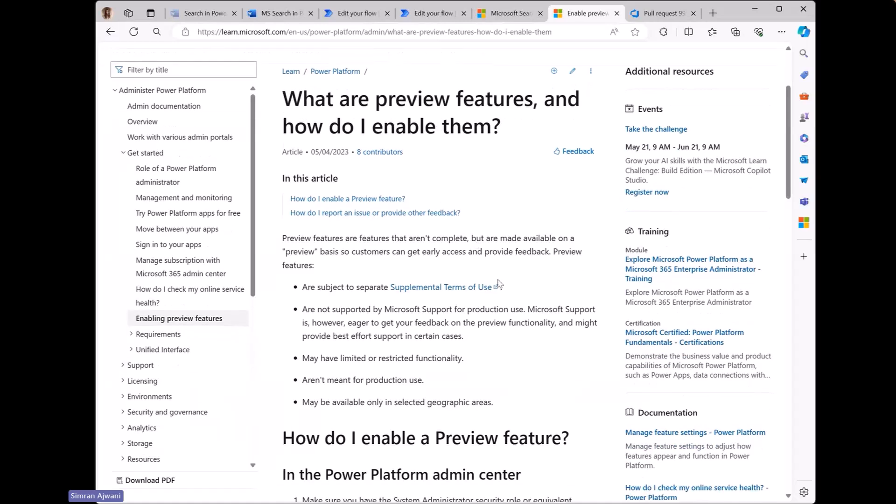
mouse_move(525, 45)
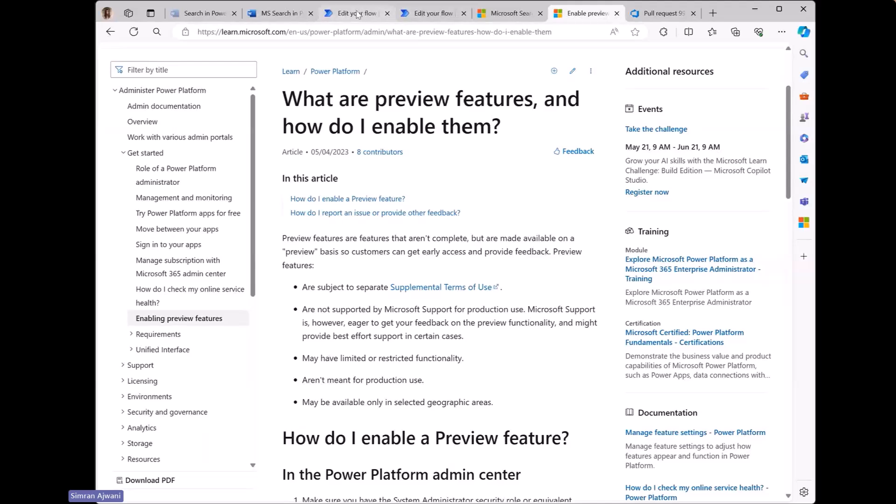
Step: Search the operations after the manual trigger for 'm365' to list the M365 Search connector
left_click(353, 12)
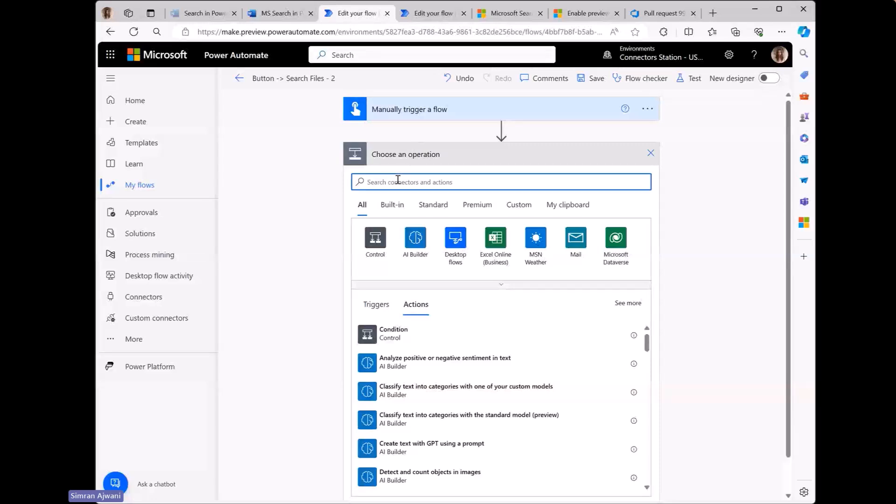
type("m")
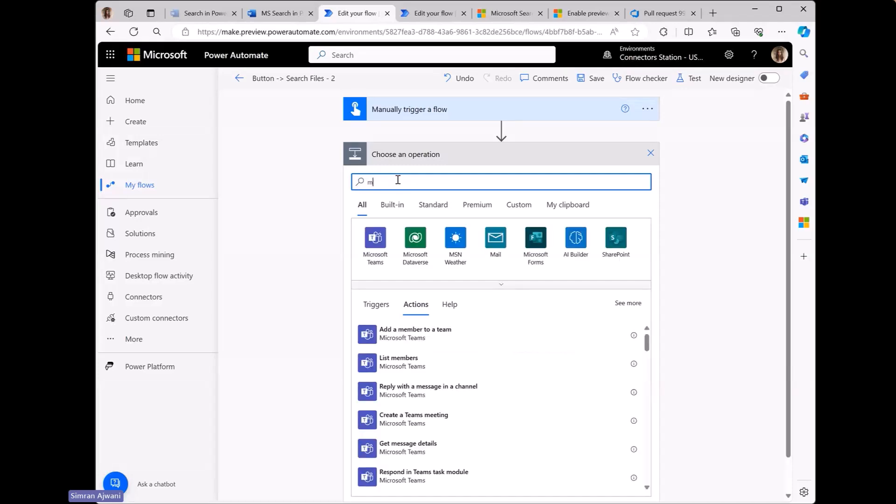
type("365")
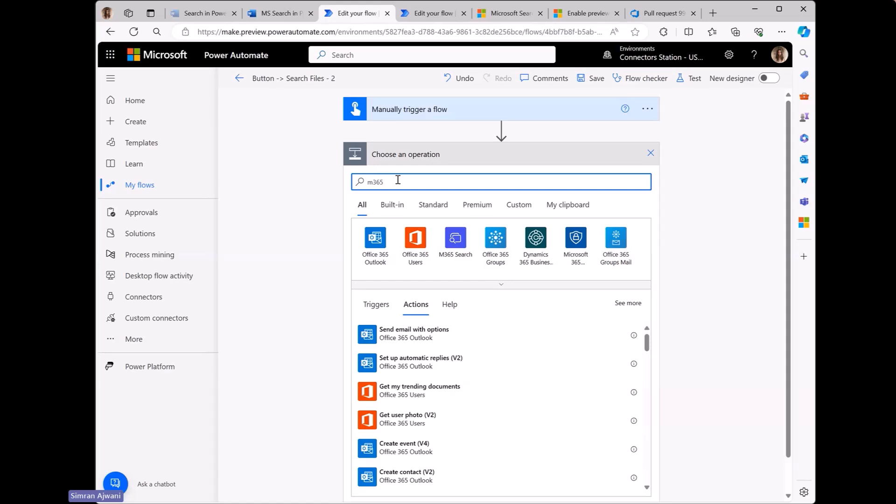
mouse_move(455, 237)
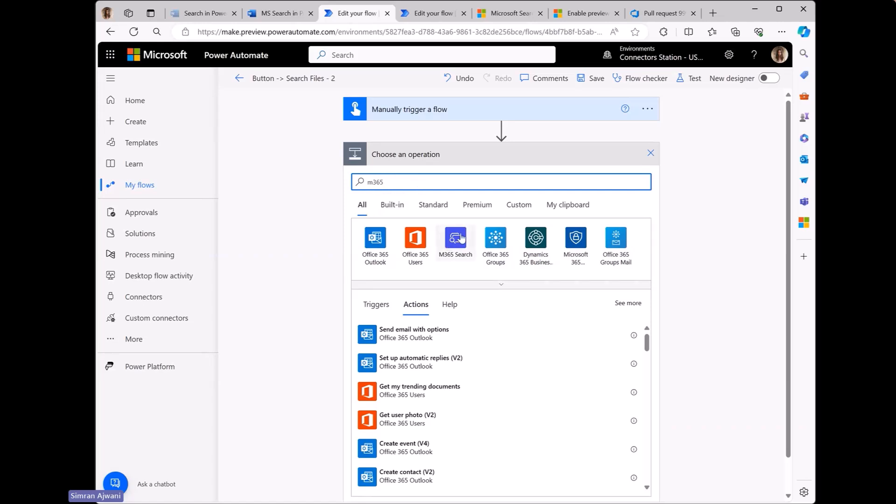
mouse_move(473, 225)
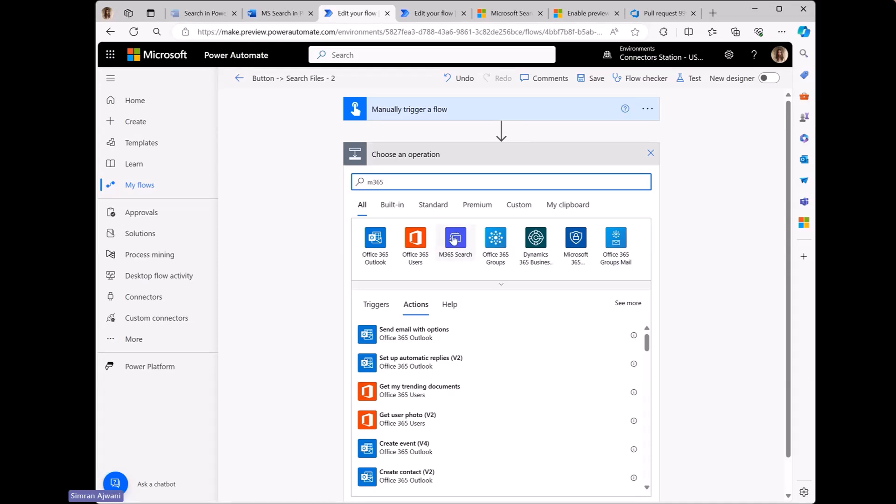
mouse_move(239, 62)
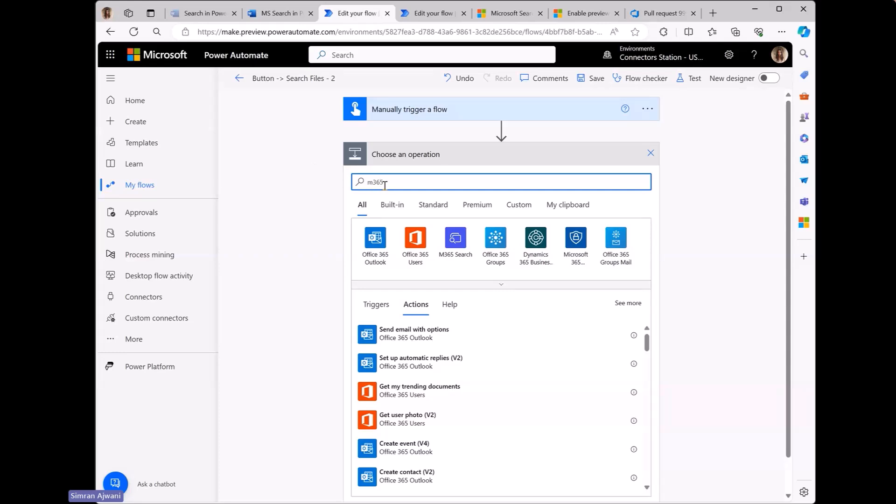
Step: Expand the Search Files step showing search input 'plan' across SharePoint and OneDriveBusiness sources
left_click(432, 13)
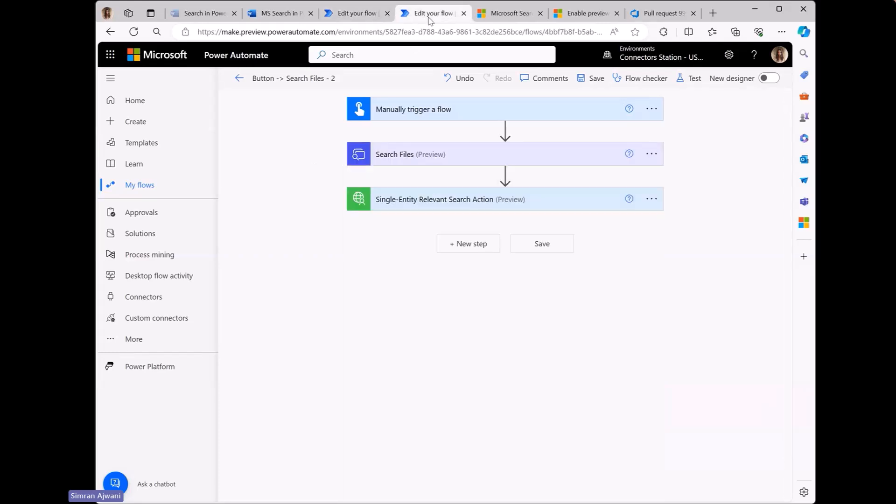
mouse_move(460, 162)
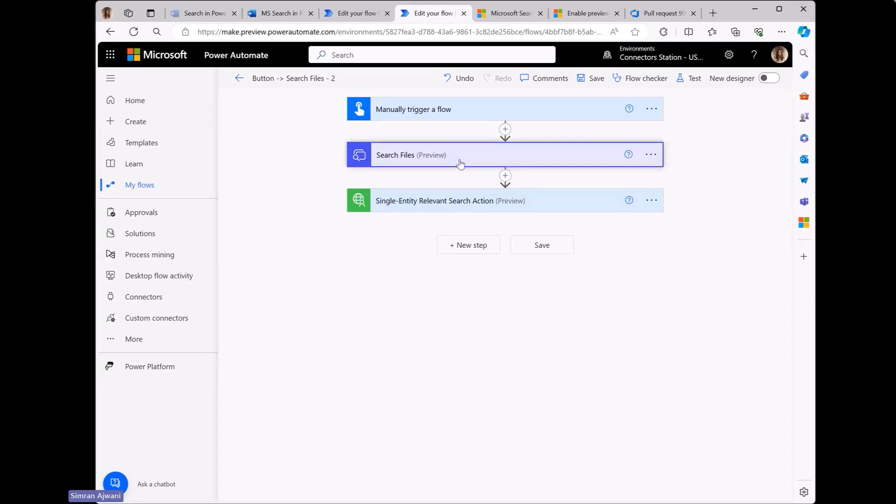
left_click(407, 155)
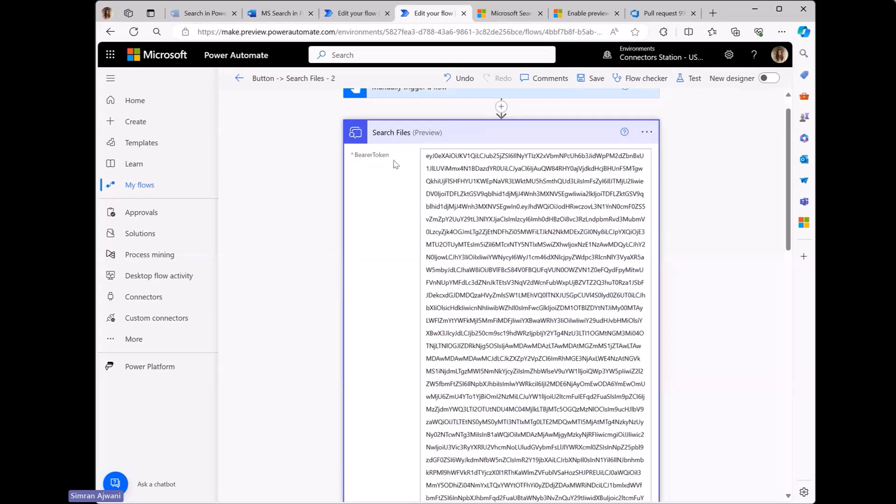
mouse_move(353, 238)
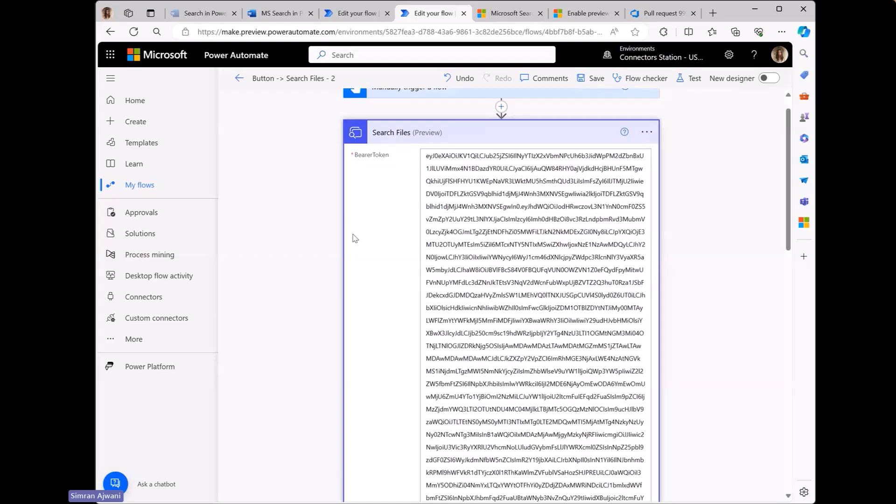
scroll("up", 3)
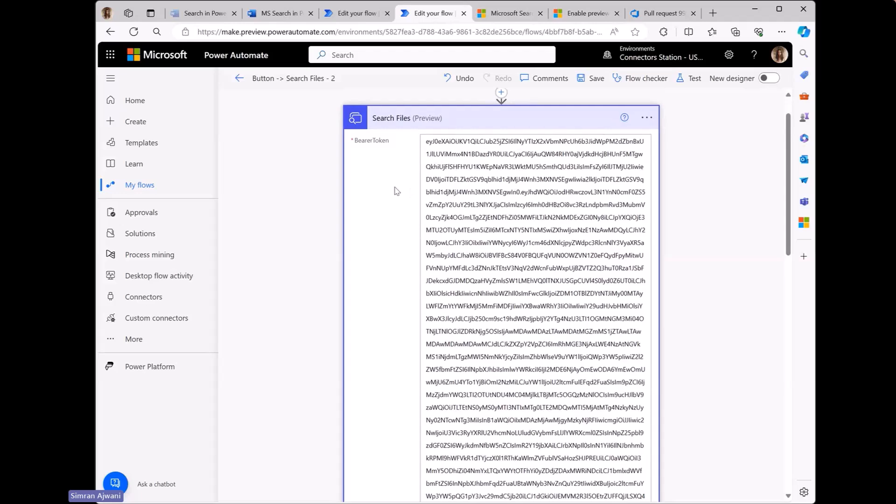
scroll("down", 3)
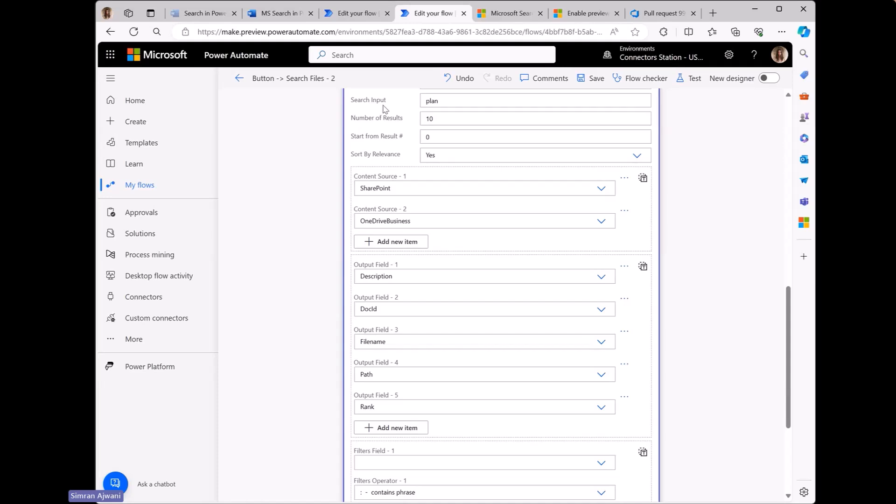
scroll("up", 3)
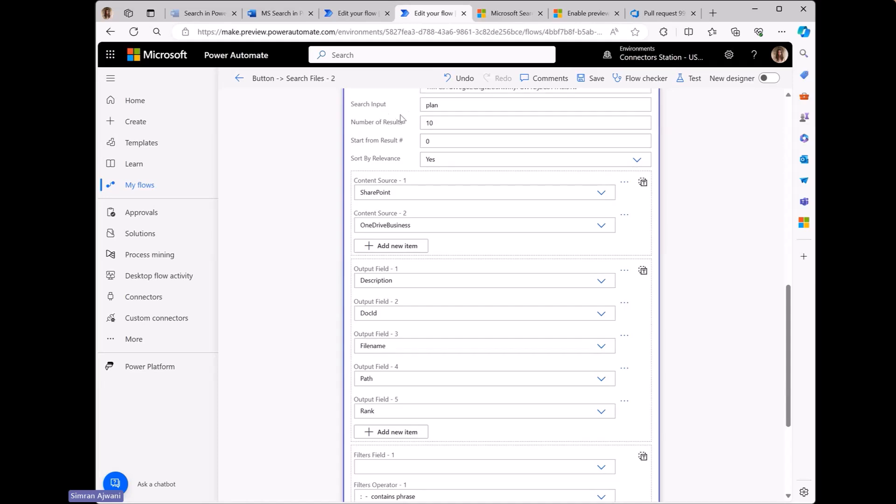
mouse_move(384, 117)
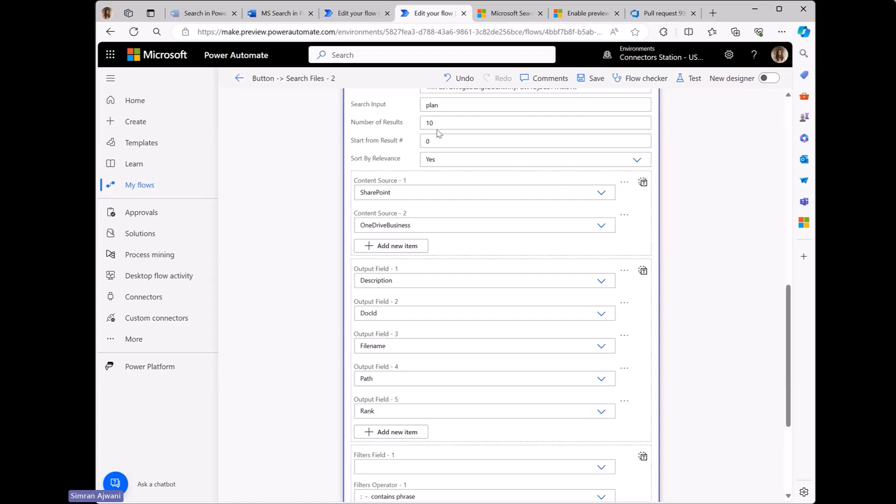
mouse_move(448, 126)
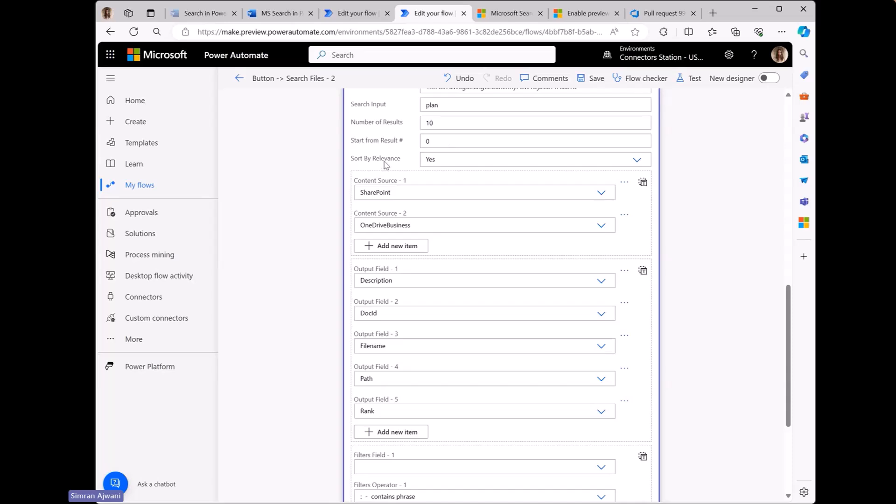
scroll("up", 3)
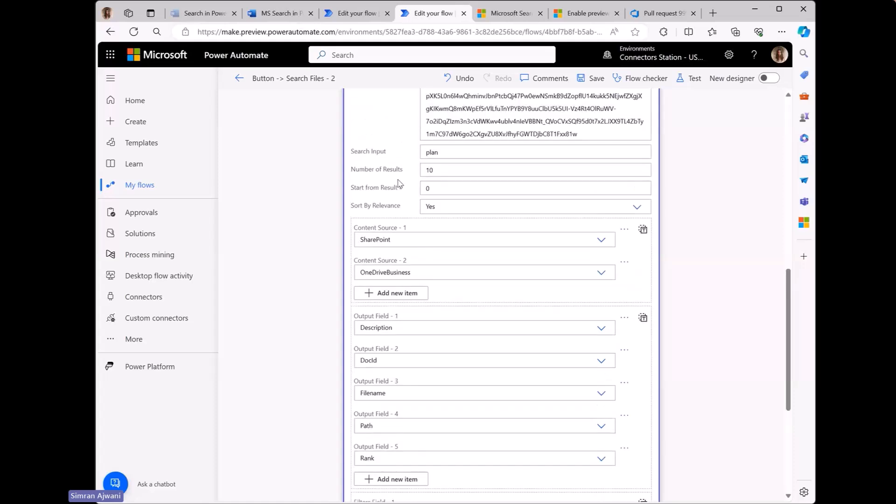
scroll("up", 3)
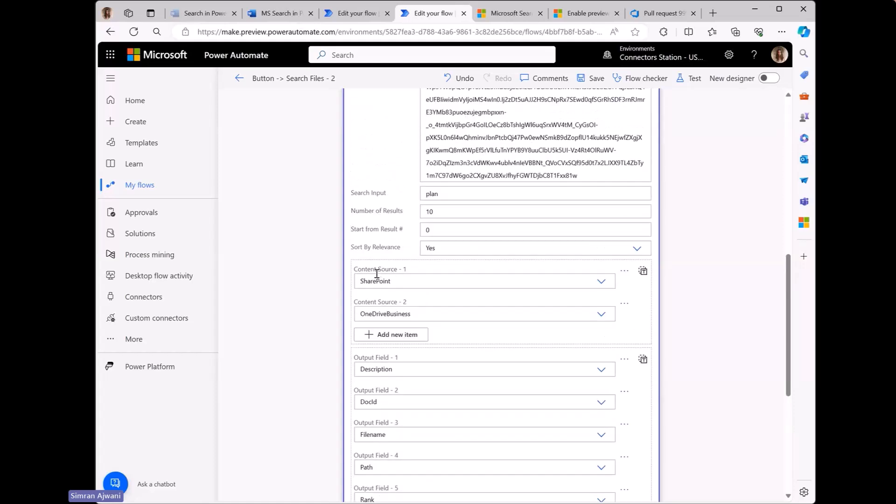
scroll("down", 3)
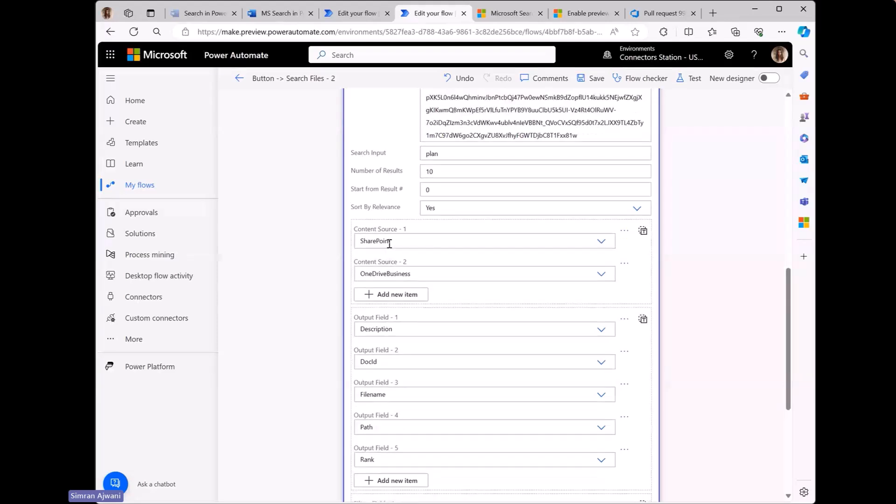
mouse_move(397, 262)
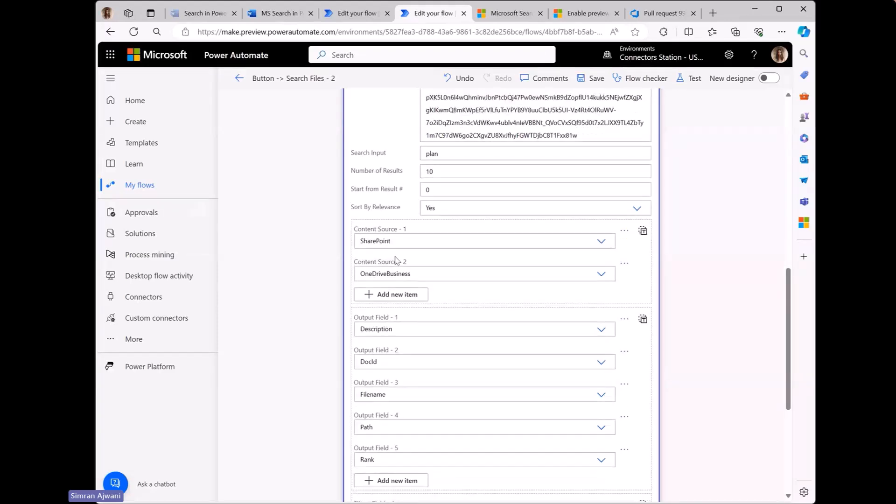
scroll("down", 3)
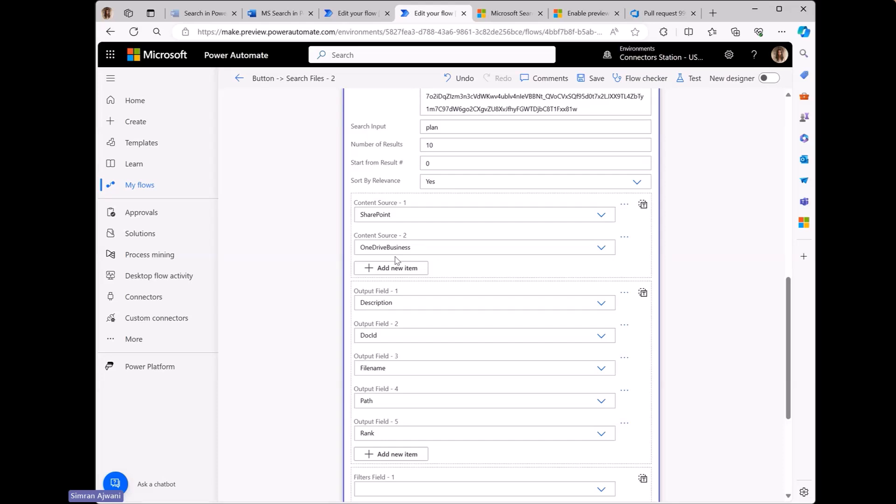
left_click(624, 236)
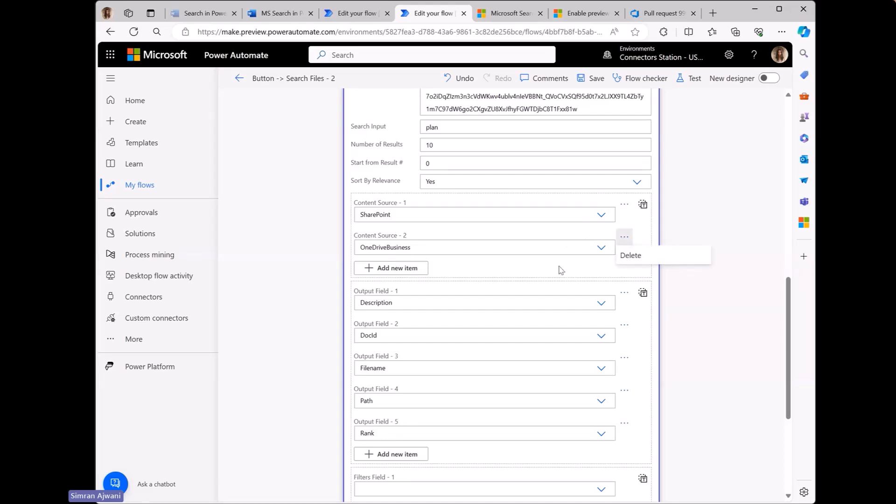
left_click(558, 271)
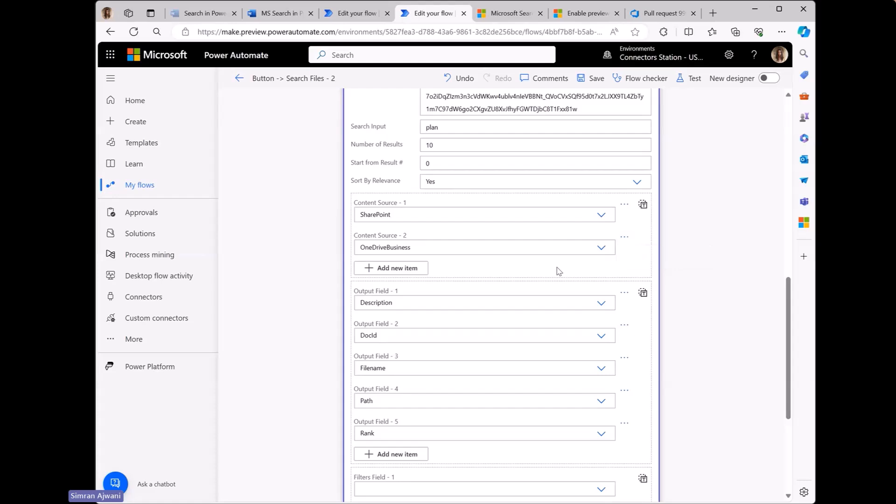
scroll("down", 3)
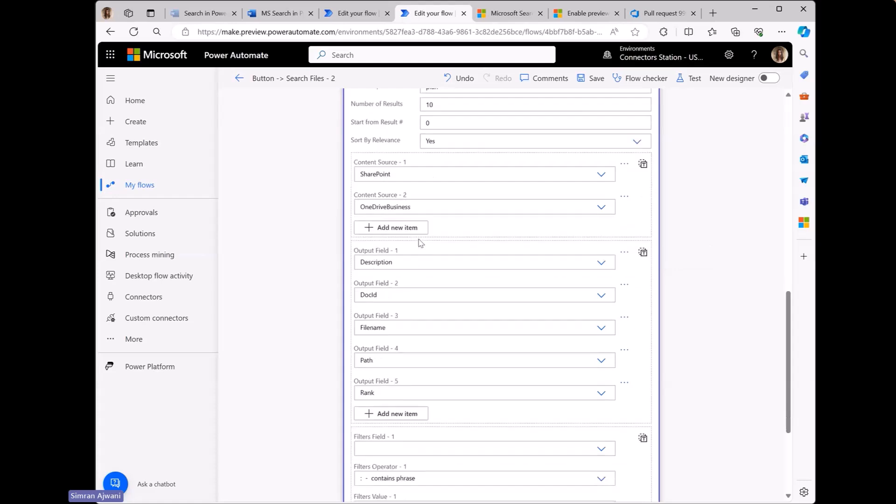
scroll("down", 3)
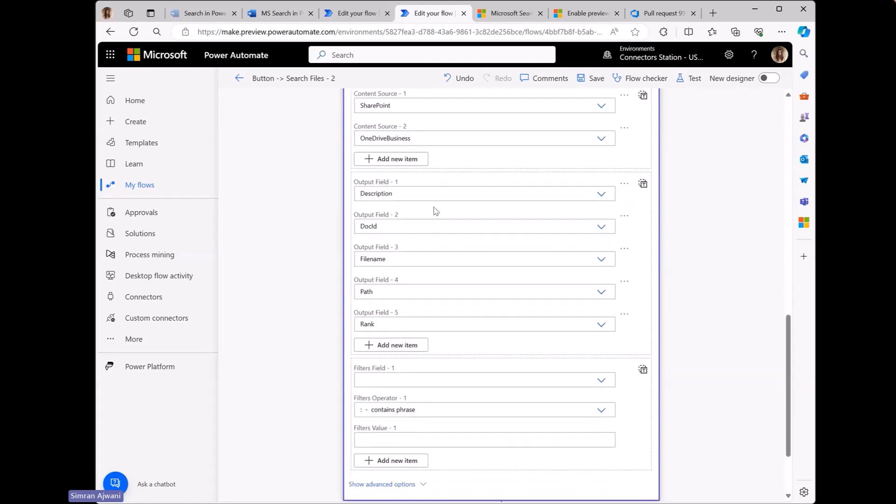
scroll("down", 3)
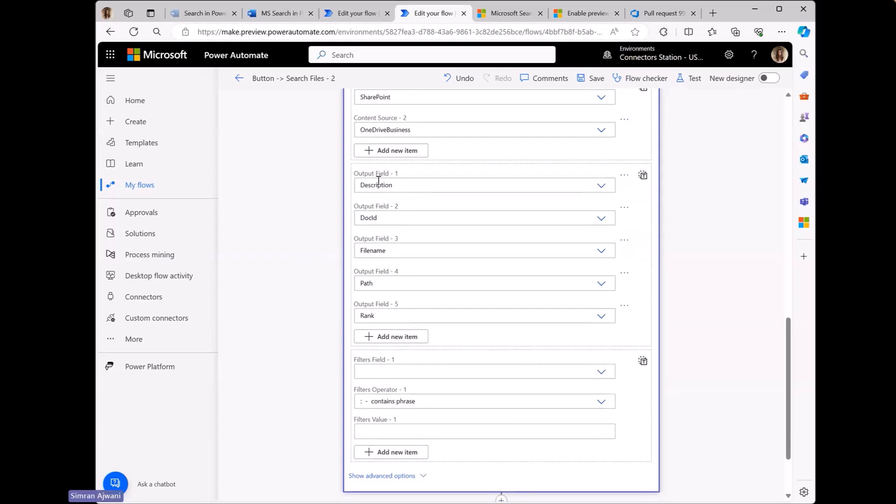
mouse_move(409, 320)
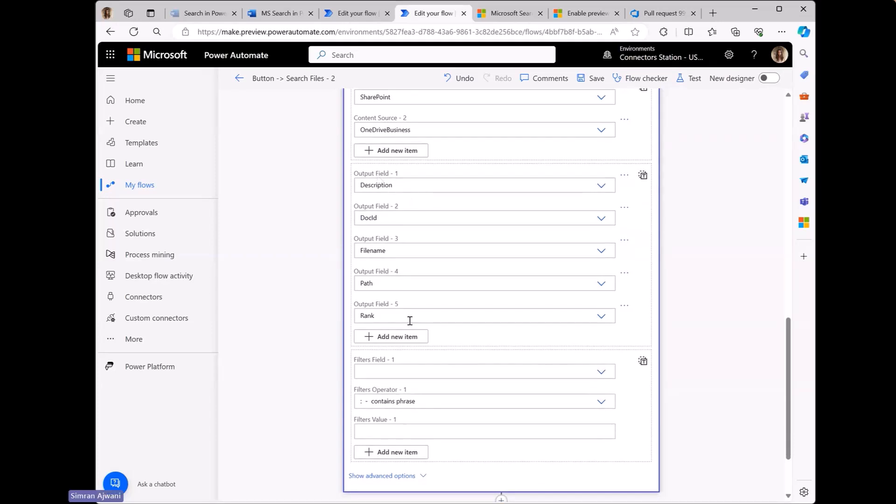
mouse_move(648, 333)
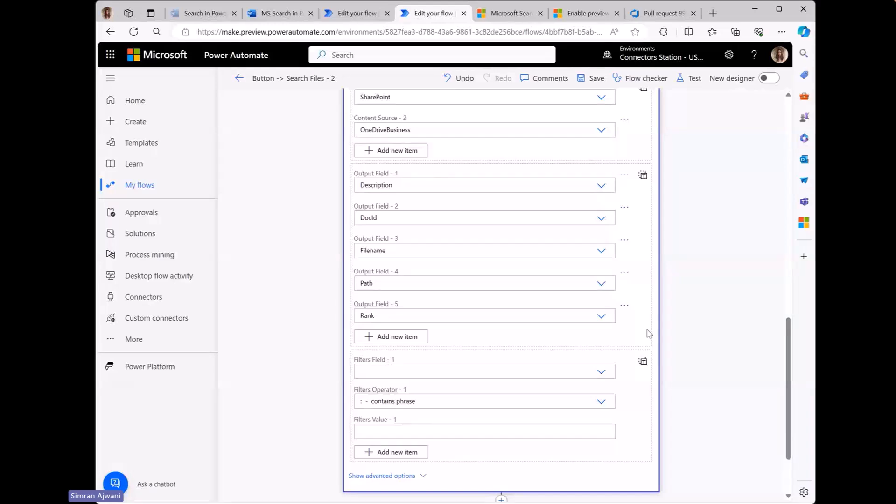
scroll("down", 3)
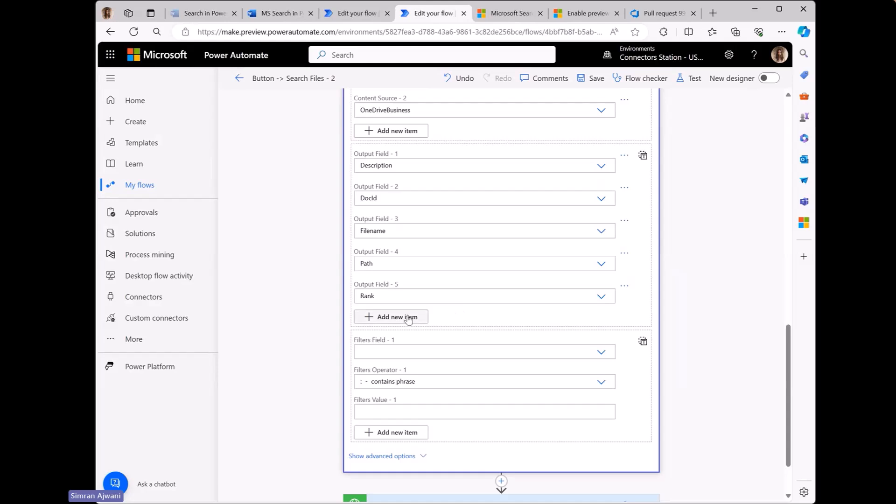
scroll("down", 3)
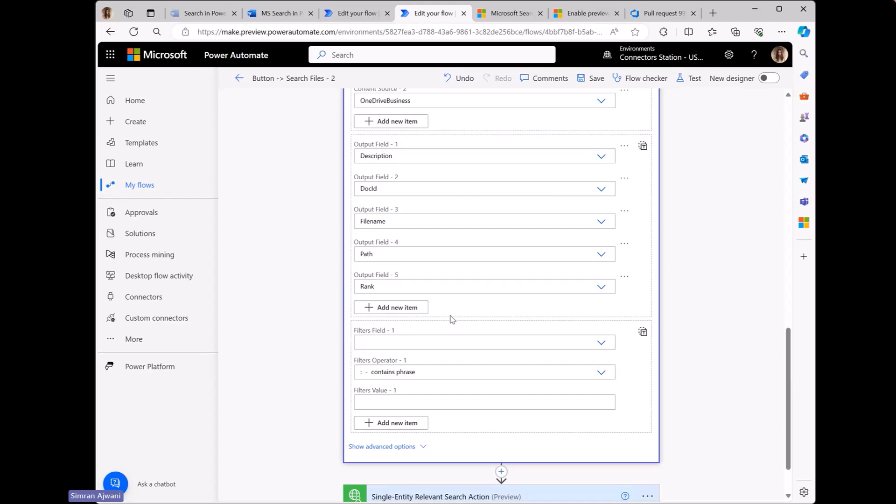
left_click(391, 307)
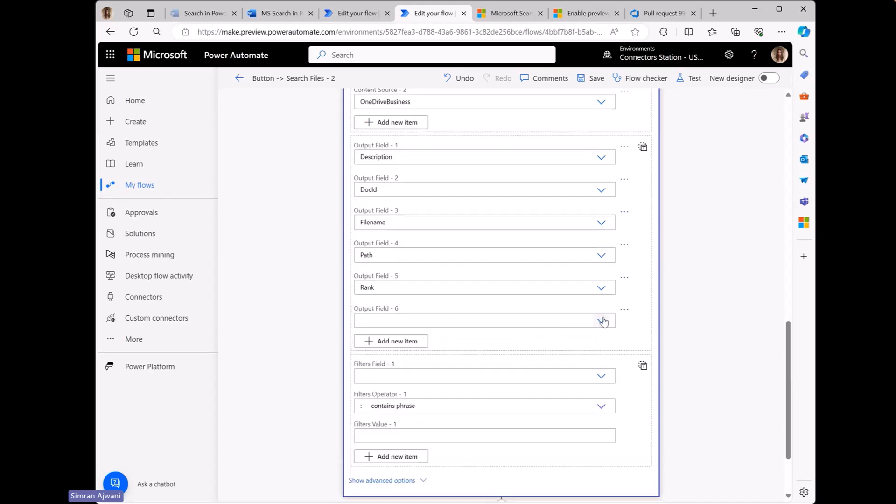
left_click(600, 320)
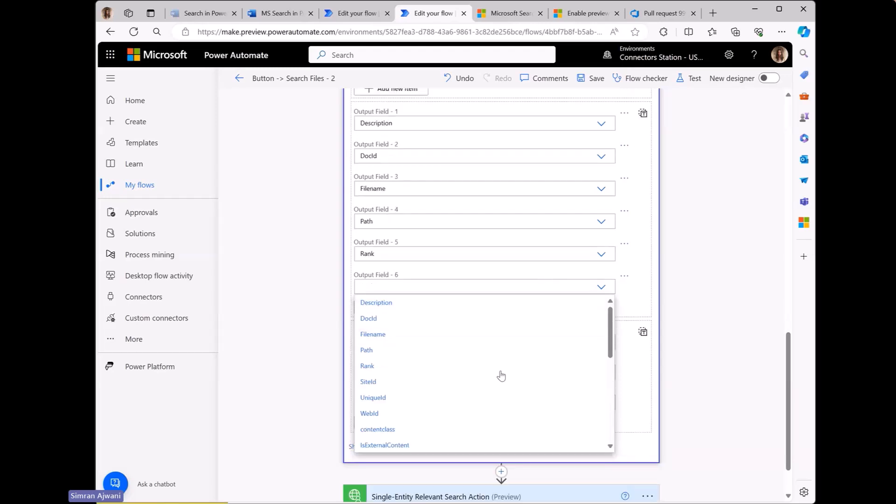
scroll("down", 3)
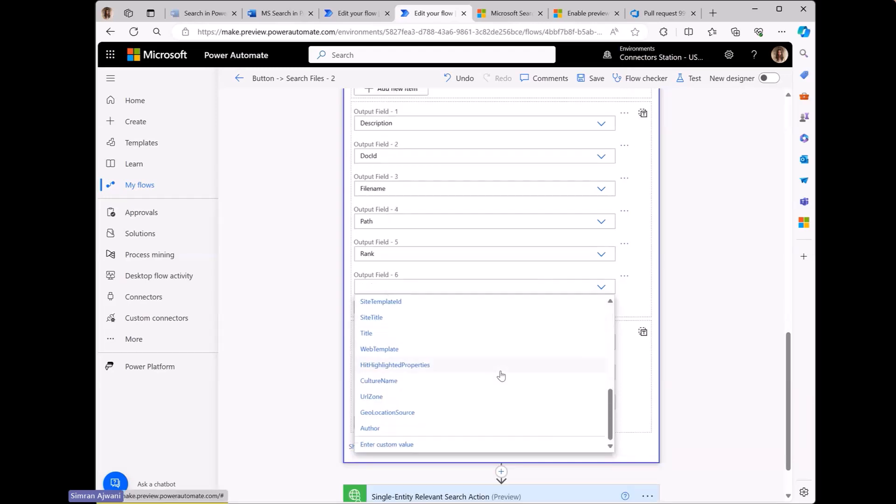
scroll("up", 3)
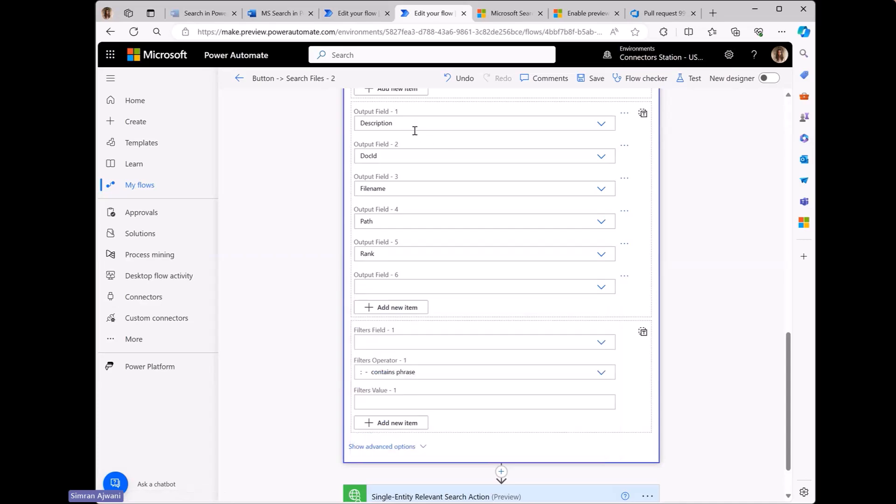
mouse_move(478, 248)
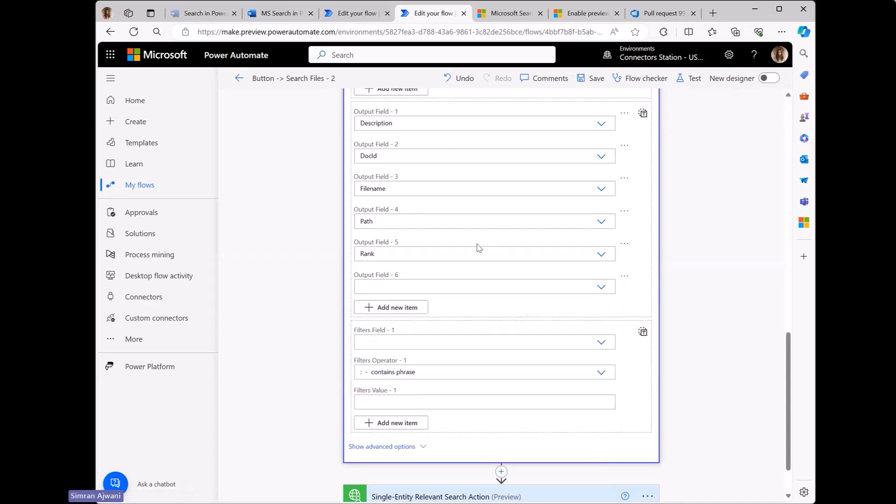
left_click(624, 275)
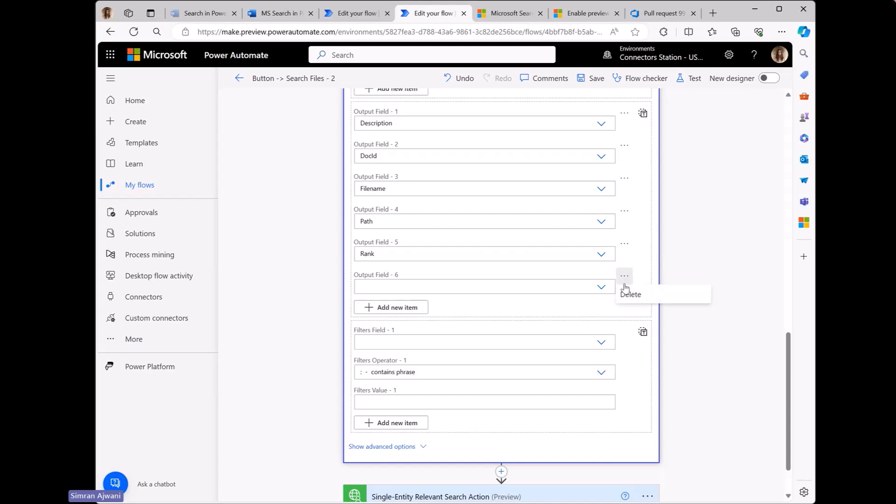
left_click(630, 294)
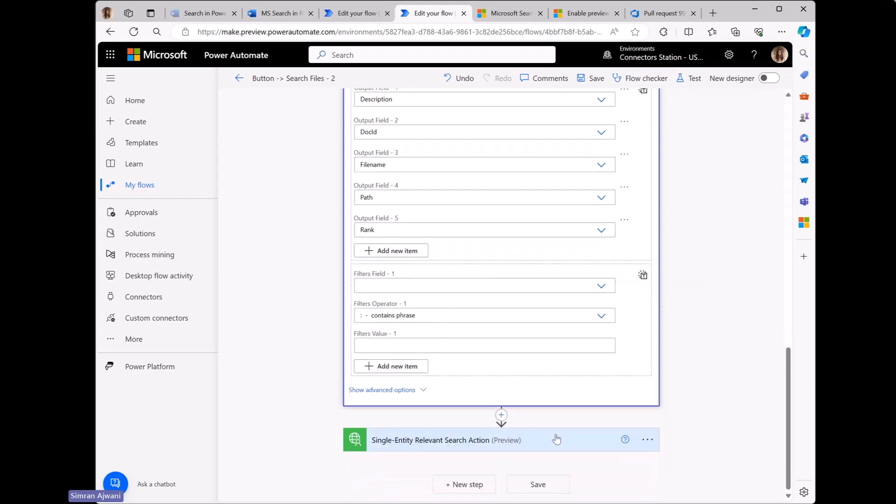
left_click(446, 440)
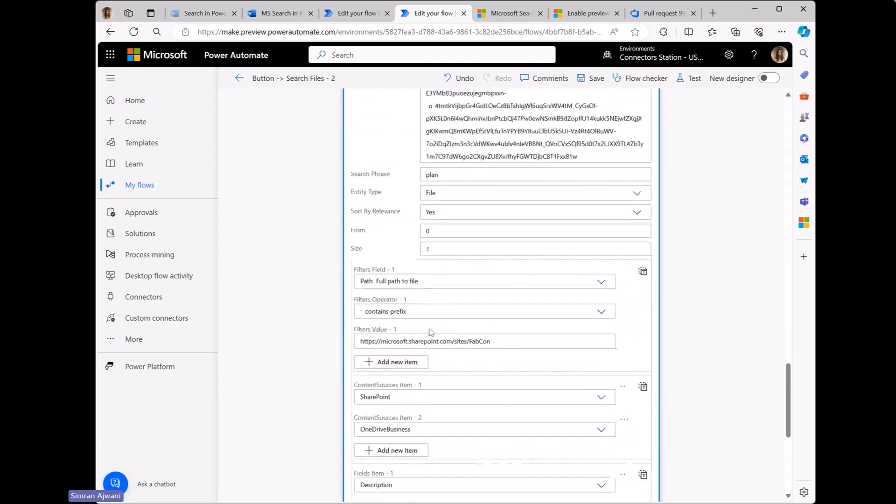
scroll("down", 3)
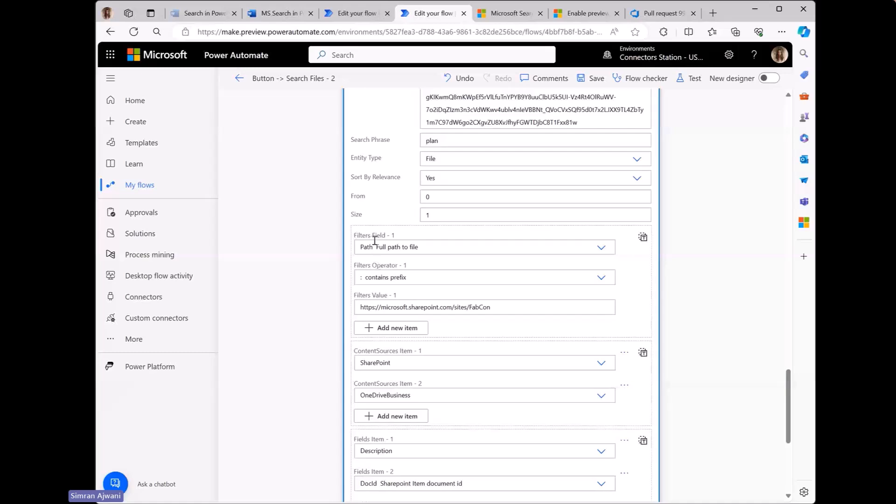
mouse_move(398, 253)
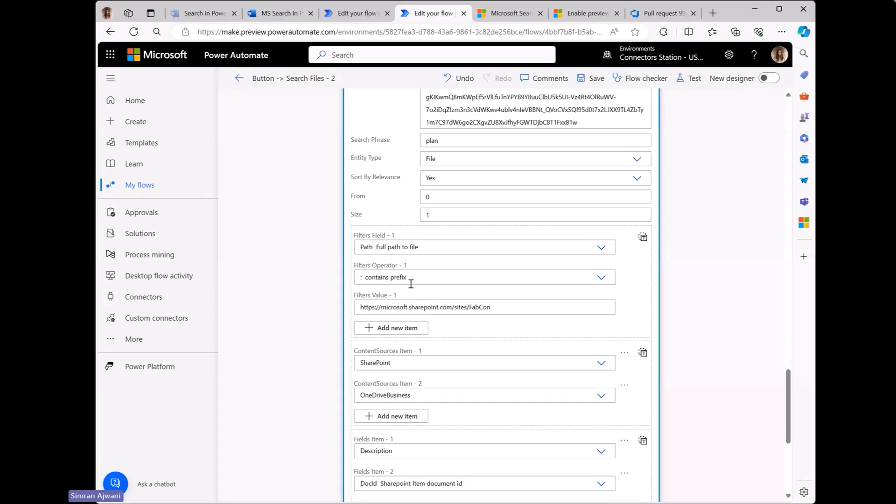
mouse_move(414, 298)
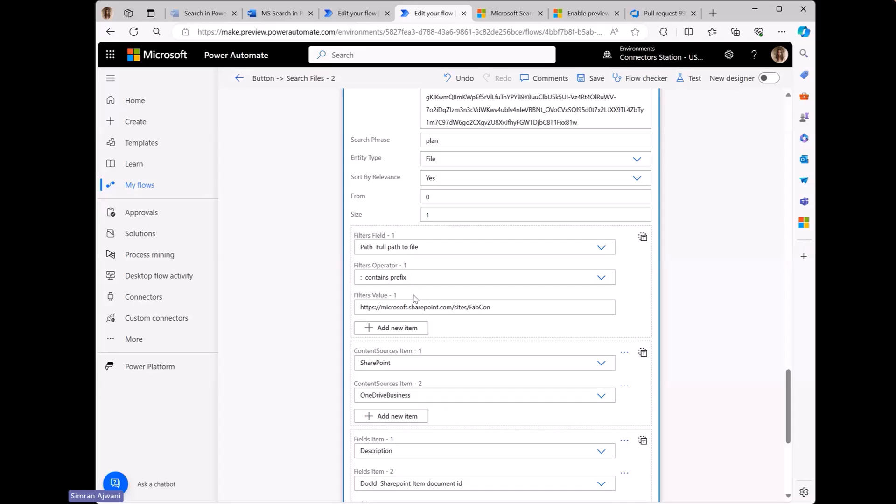
mouse_move(641, 296)
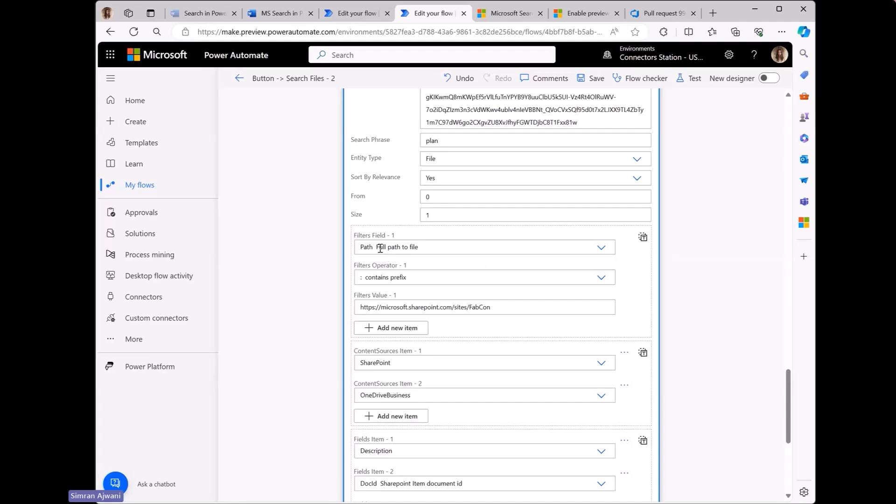
mouse_move(420, 260)
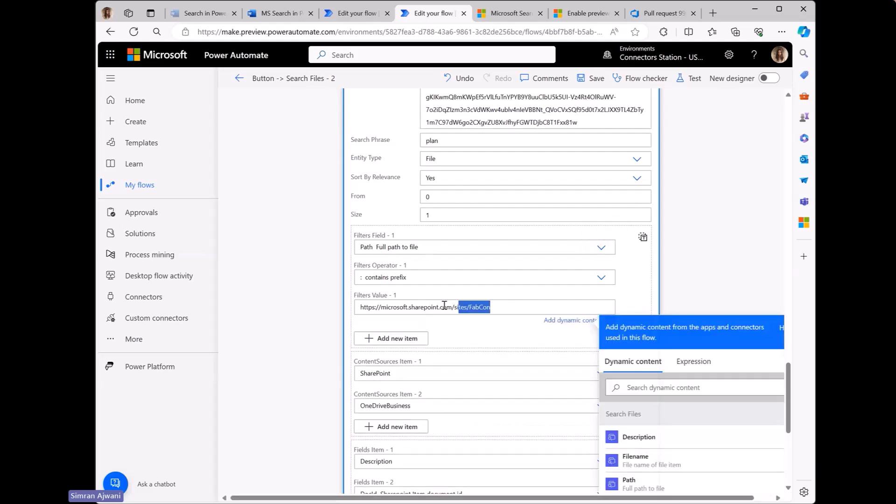
triple_click(426, 307)
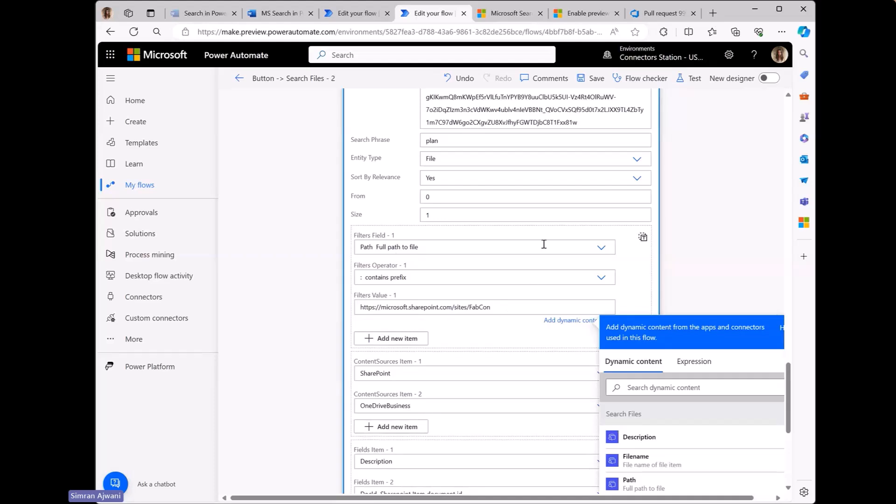
mouse_move(566, 247)
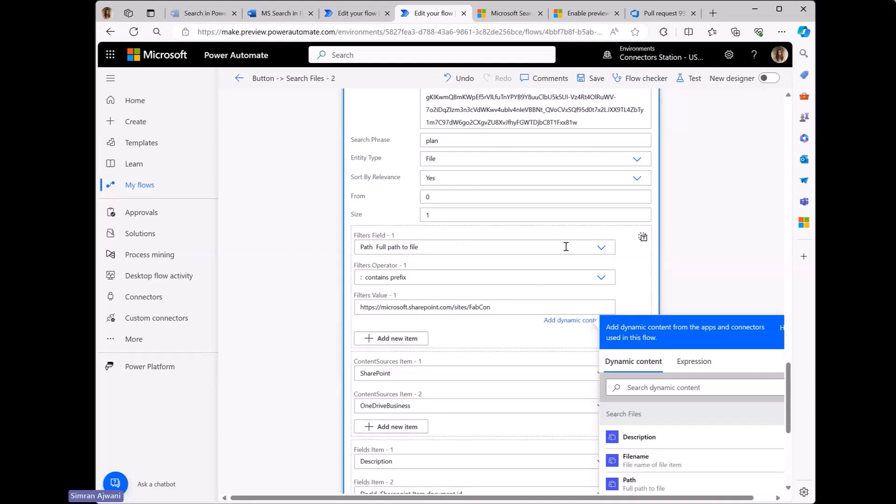
left_click(600, 277)
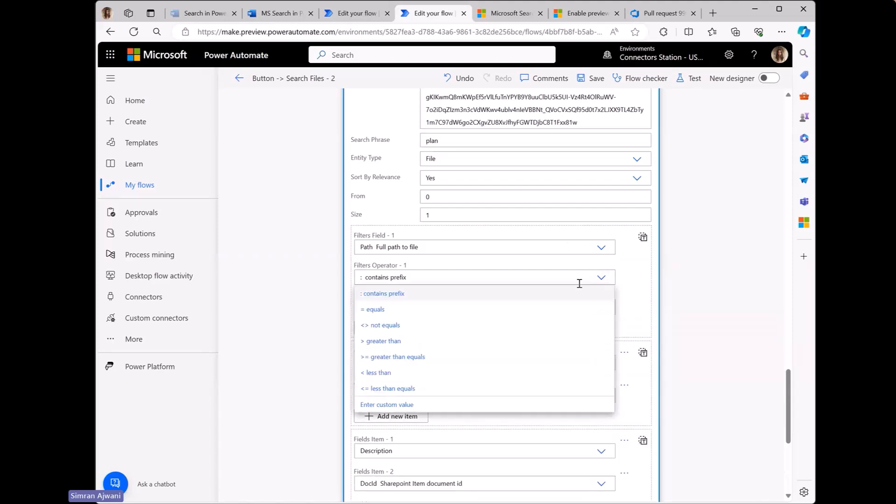
mouse_move(504, 314)
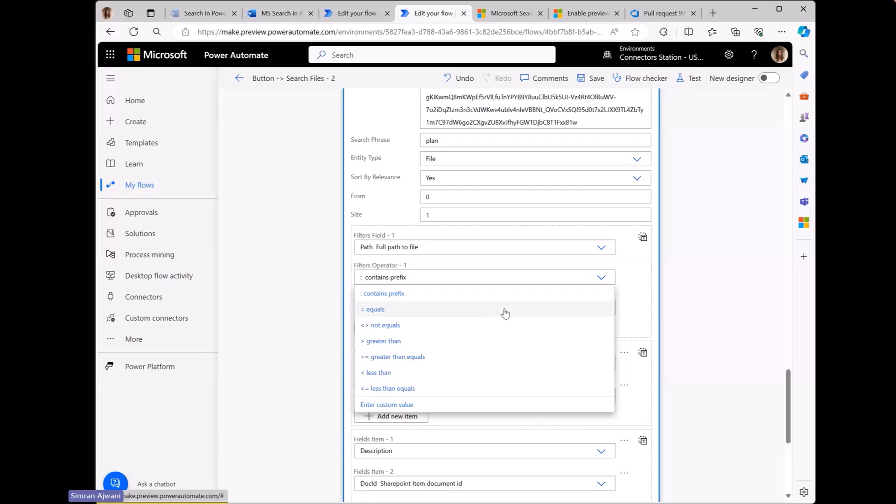
mouse_move(360, 337)
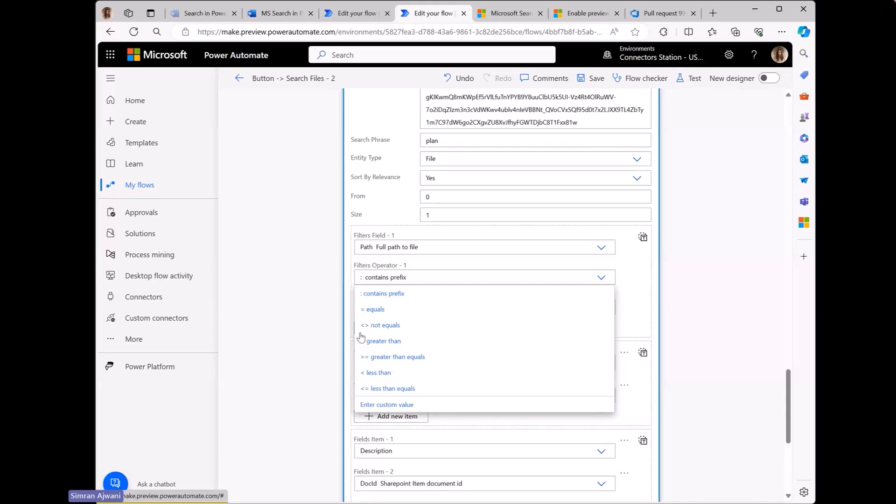
mouse_move(386, 342)
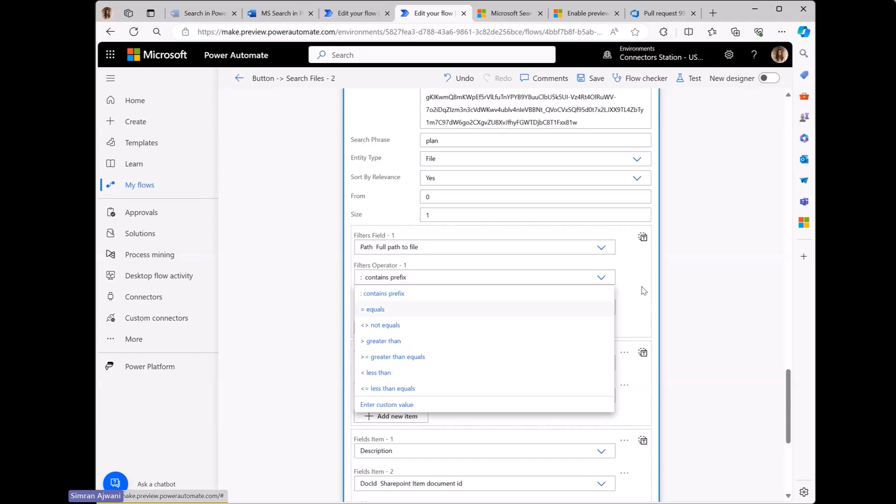
mouse_move(641, 284)
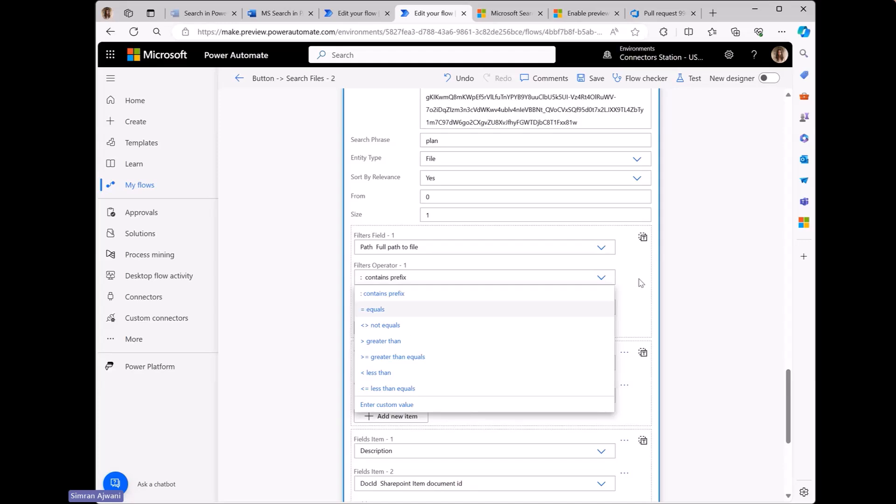
left_click(384, 293)
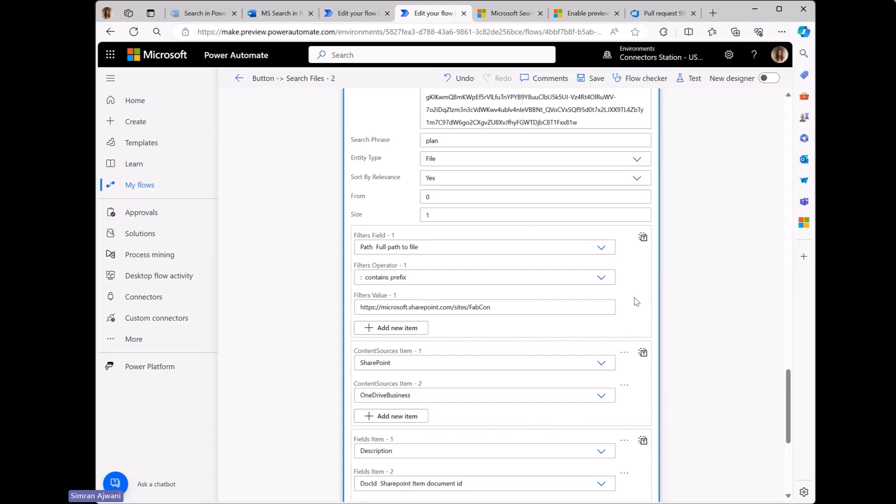
scroll("down", 3)
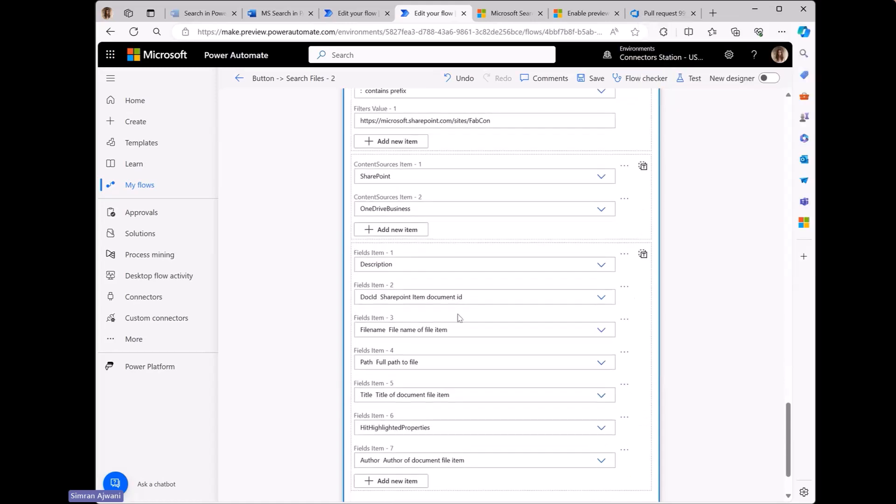
scroll("down", 3)
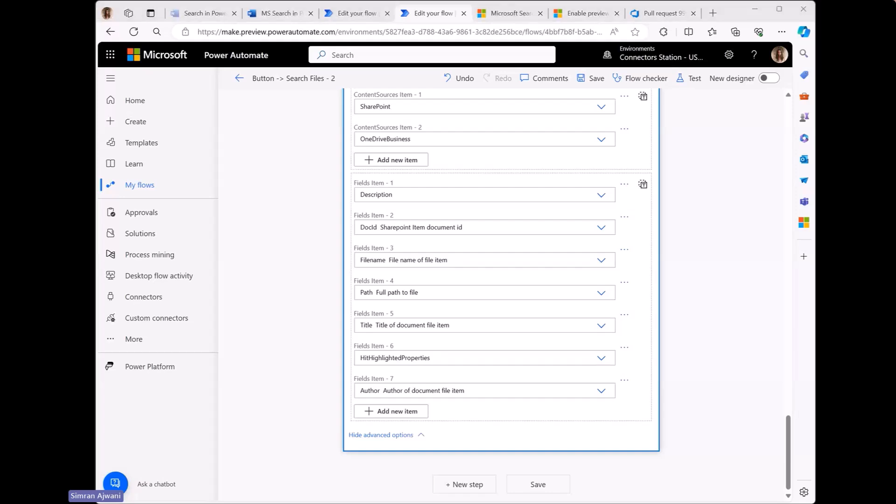
mouse_move(279, 144)
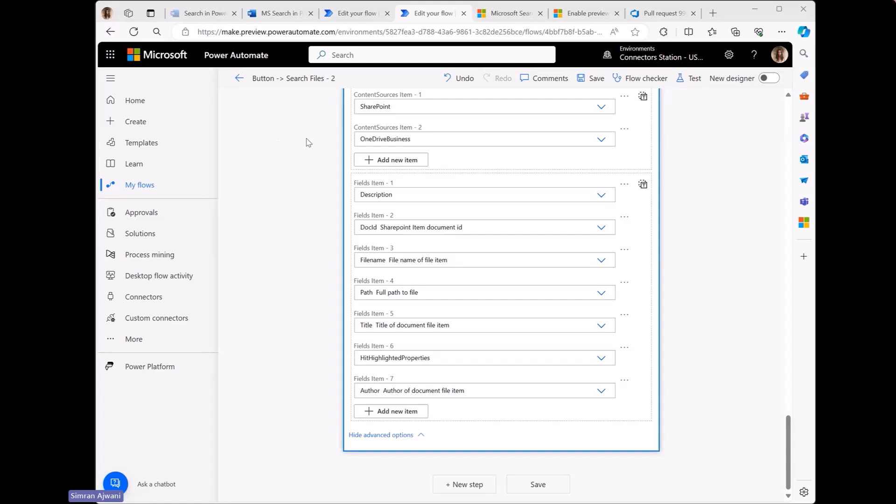
mouse_move(562, 172)
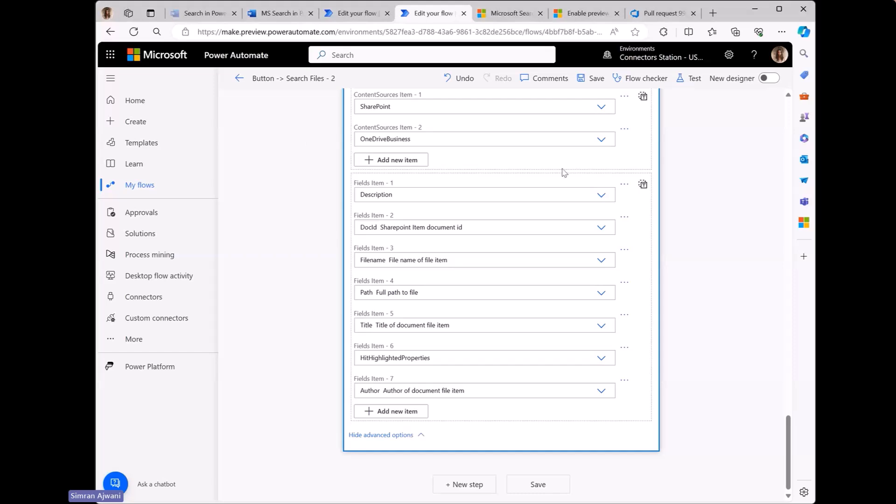
mouse_move(379, 116)
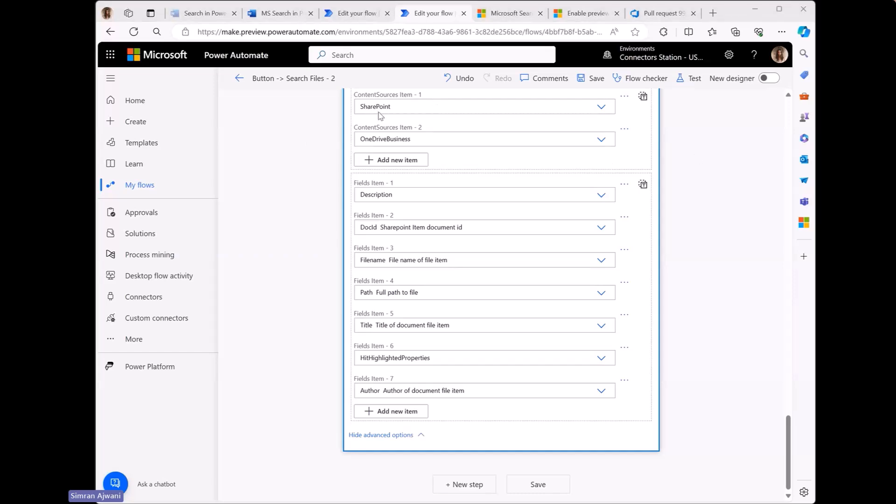
mouse_move(197, 76)
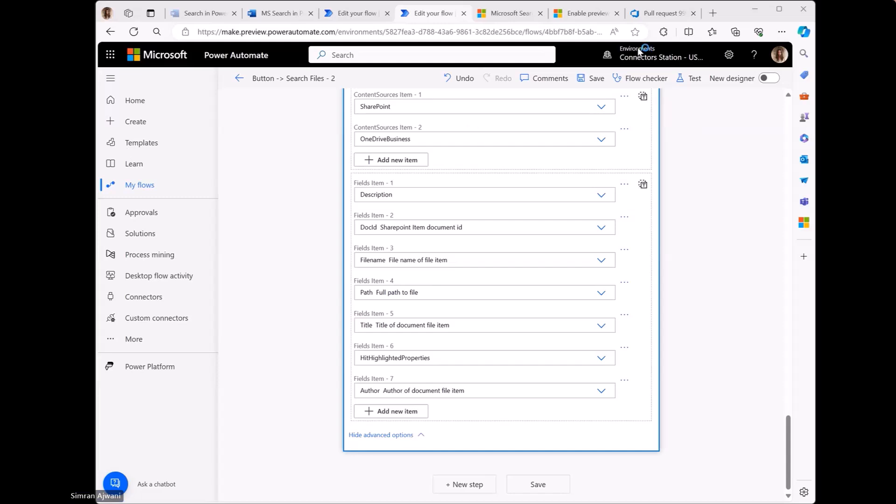
mouse_move(139, 153)
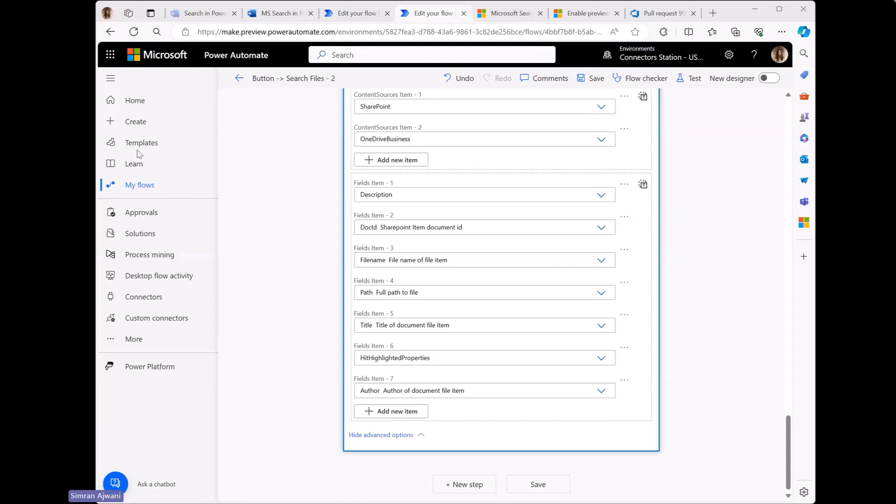
mouse_move(747, 215)
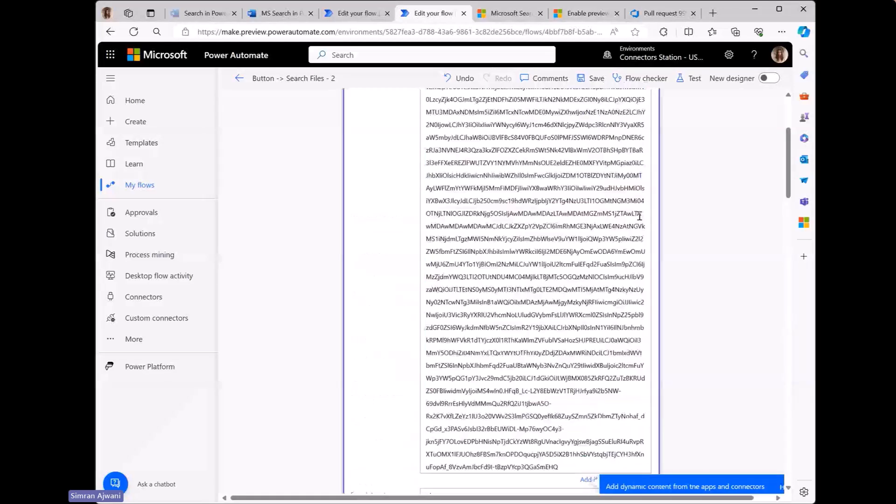
scroll("up", 3)
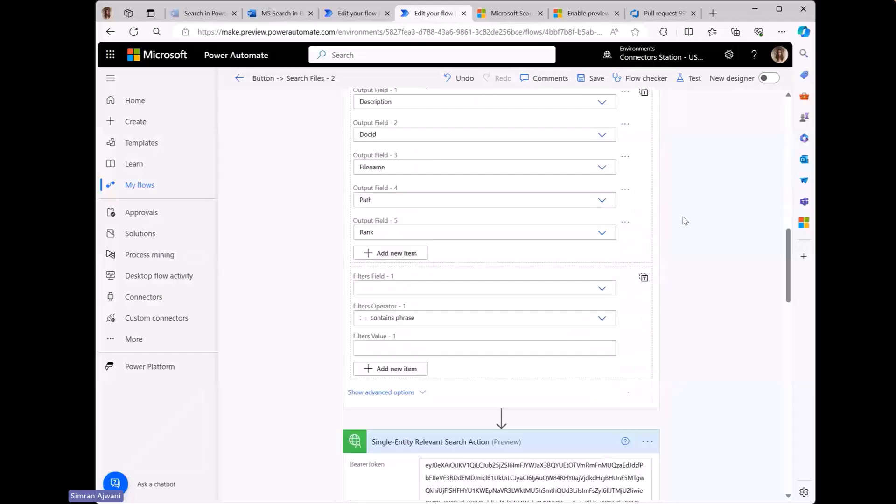
scroll("down", 3)
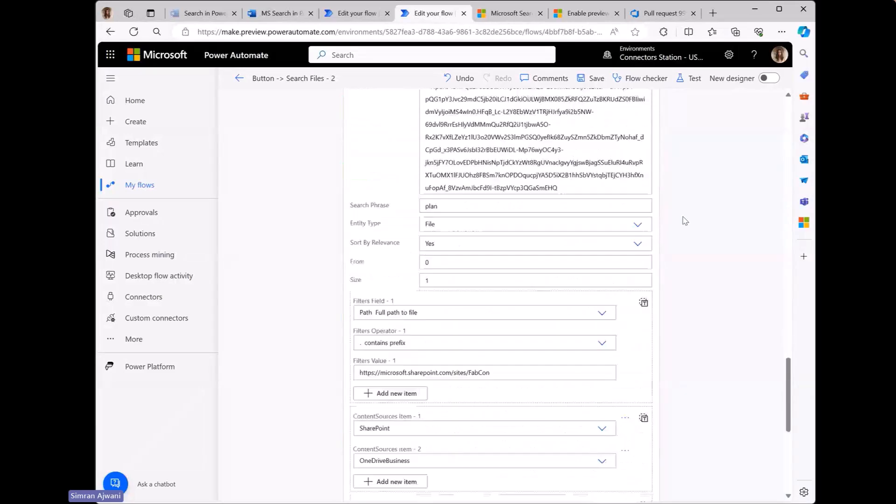
scroll("down", 3)
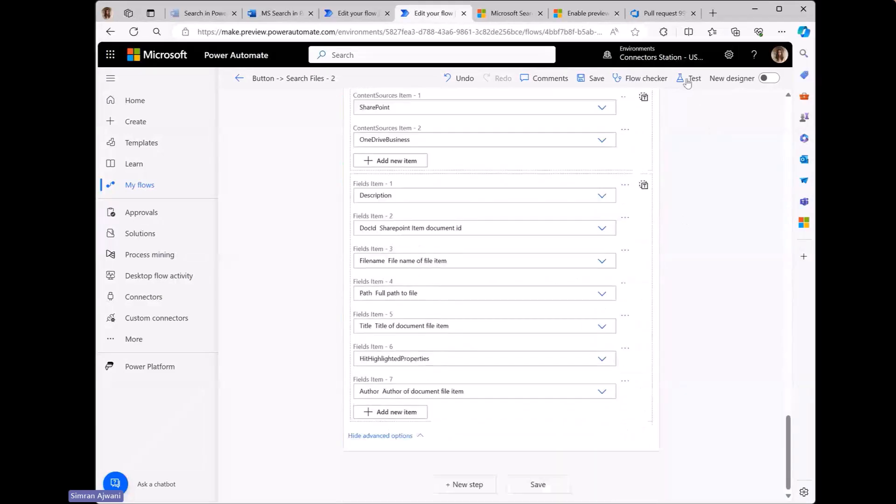
Step: Test the flow with a manual trigger and run it to view the results
left_click(693, 79)
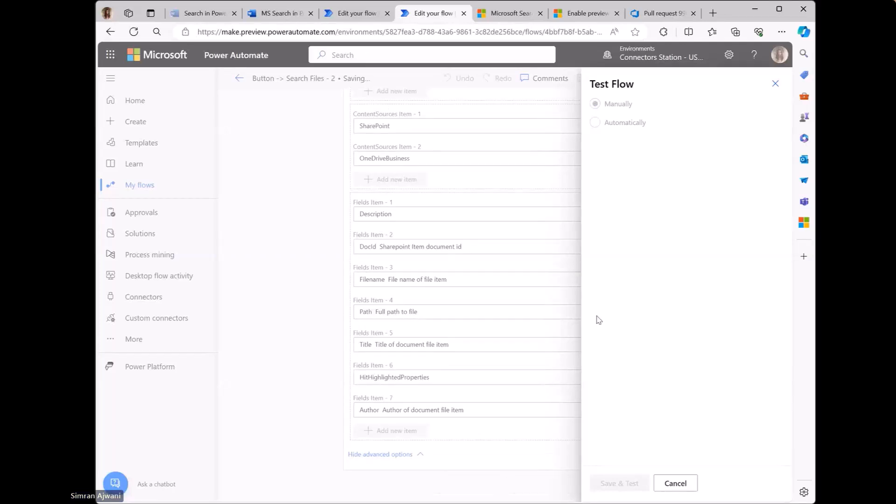
left_click(619, 482)
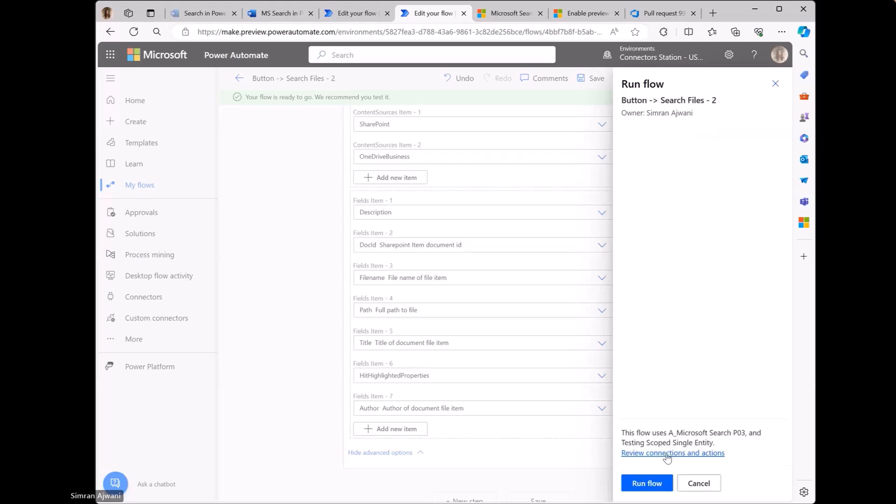
mouse_move(668, 366)
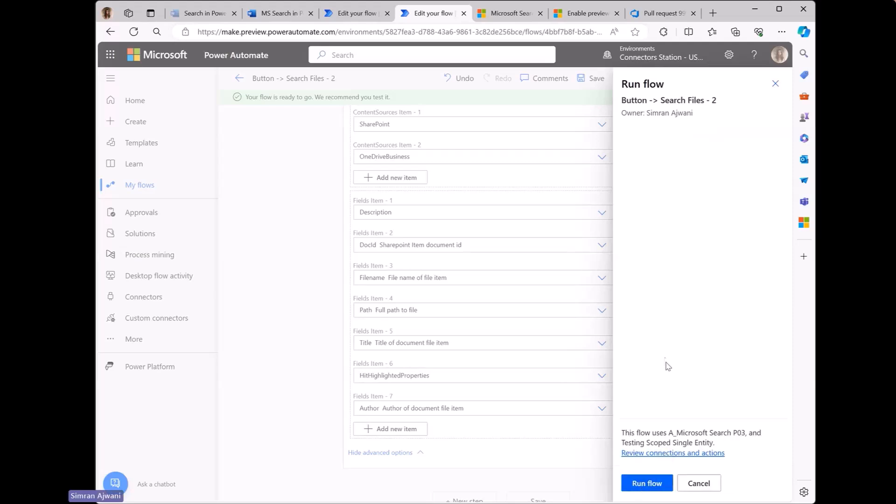
left_click(646, 482)
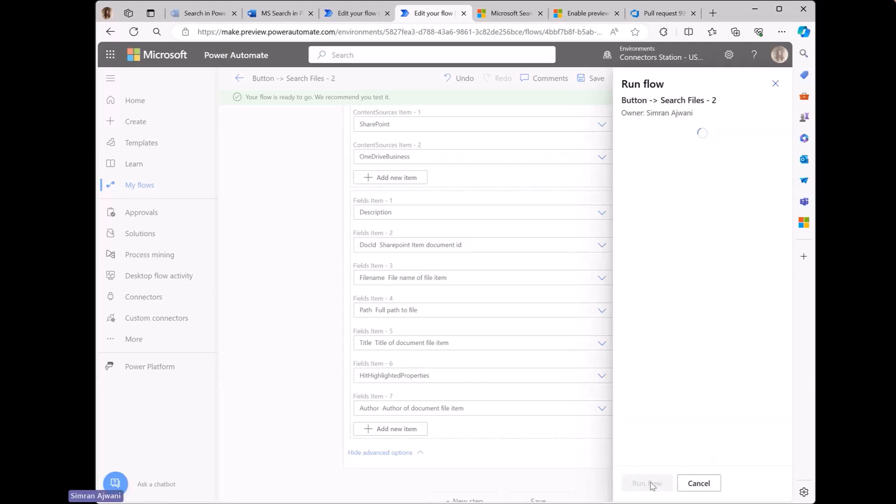
left_click(646, 482)
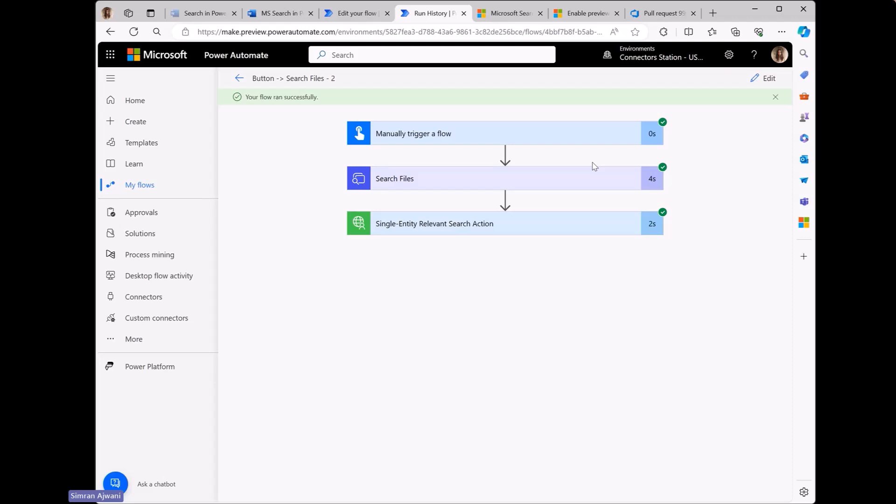
mouse_move(582, 169)
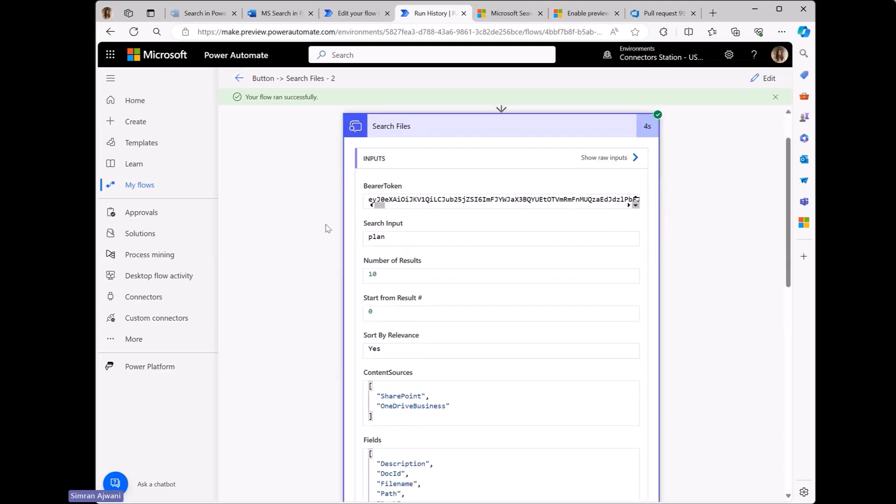
Step: Inspect the Search Files outputs, highlighting where 'Plans' appears in the top-ranked result
scroll("down", 3)
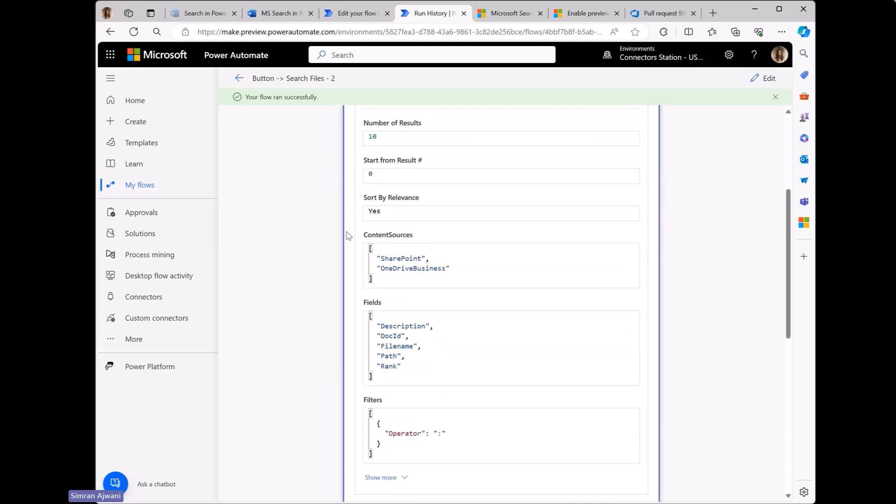
scroll("down", 3)
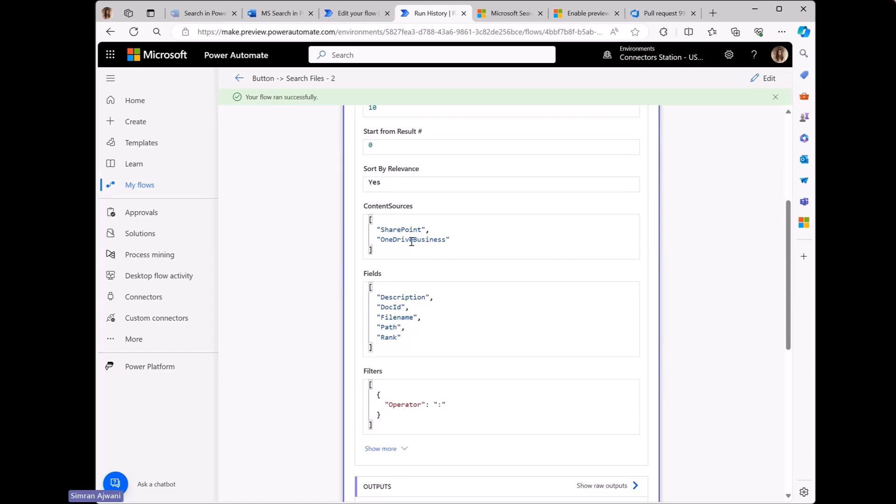
scroll("down", 3)
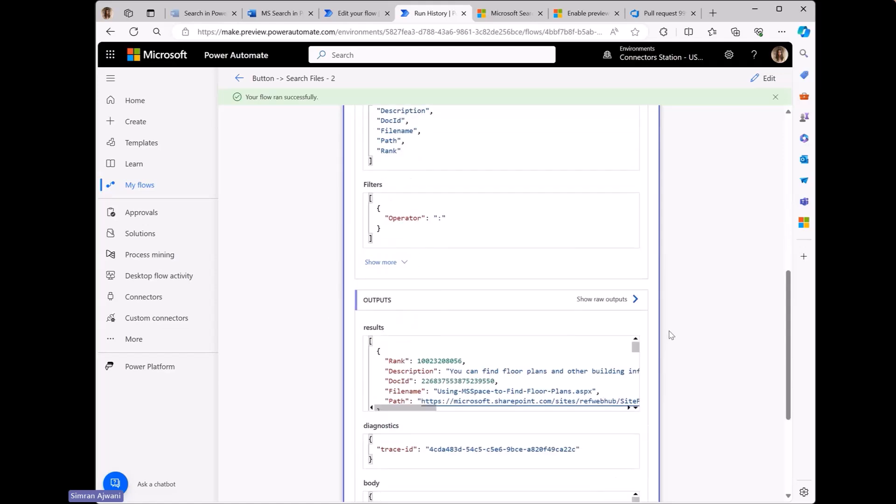
scroll("down", 3)
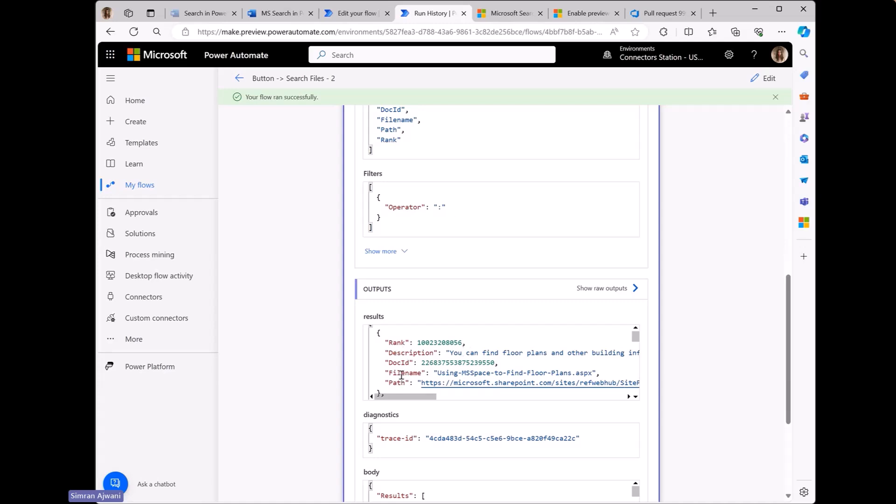
double_click(548, 373)
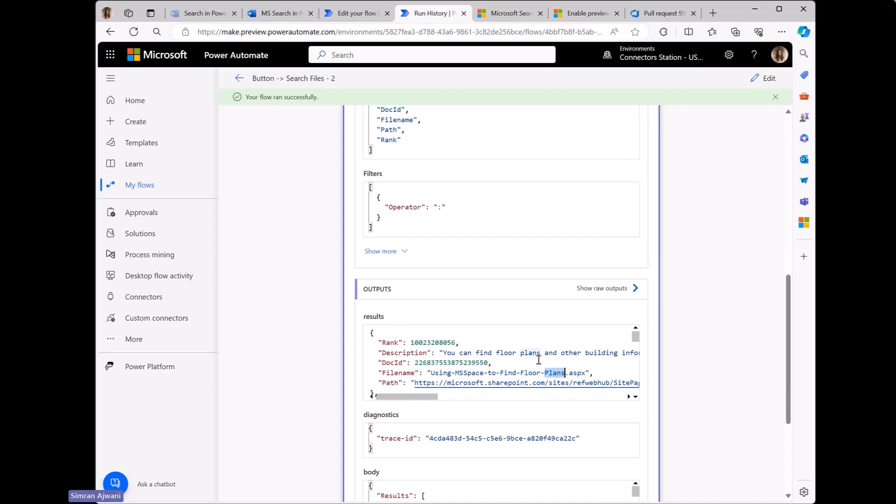
double_click(530, 352)
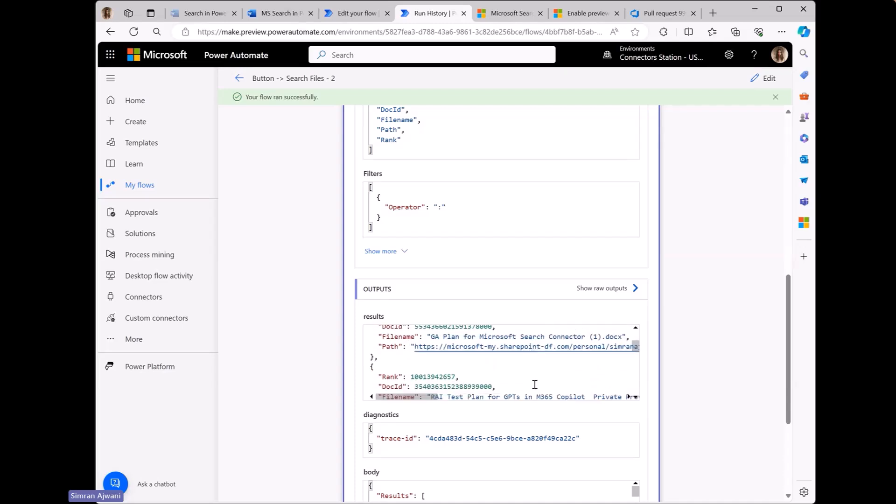
Step: Review the Search Files diagnostics and body output of the successful run
scroll("up", 3)
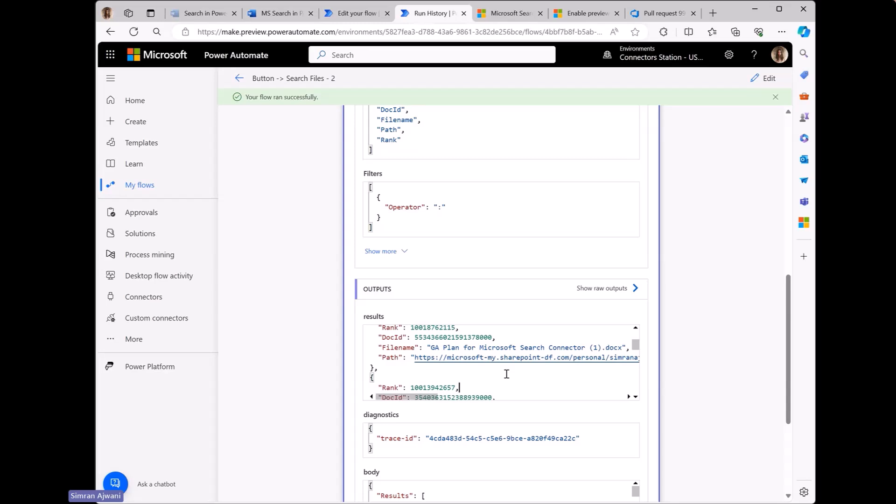
scroll("up", 3)
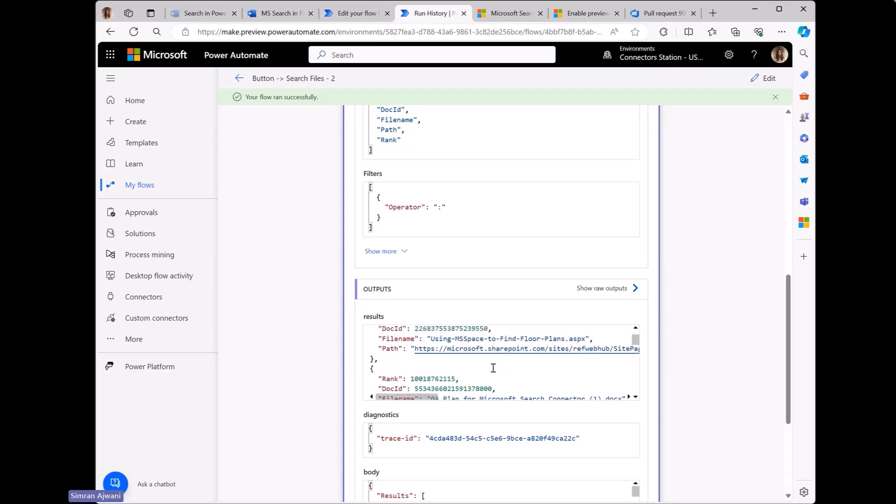
scroll("down", 3)
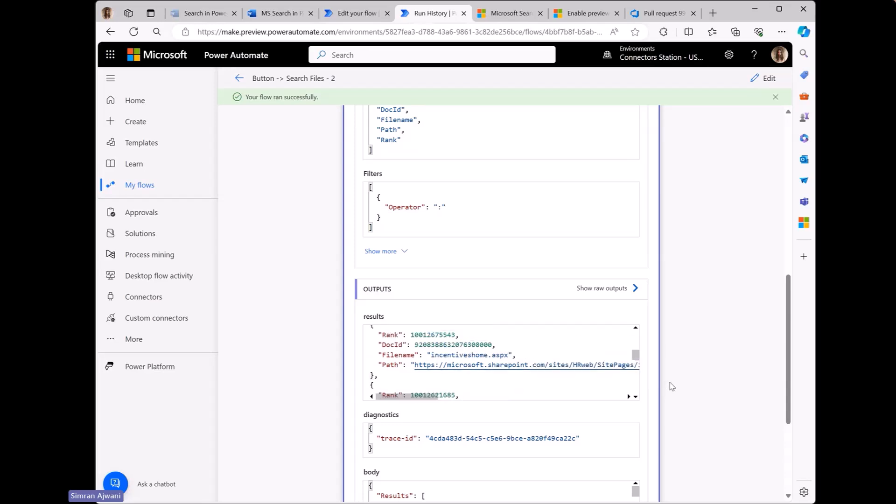
scroll("down", 3)
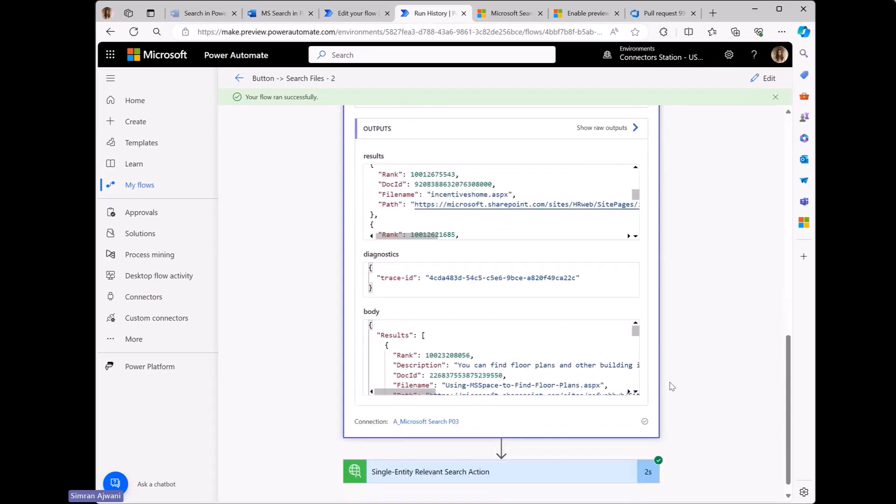
Step: Expand the Single-Entity Relevant Search action's inputs and outputs, showing FabConAzureQueries.pdf from the FabCon site
left_click(500, 472)
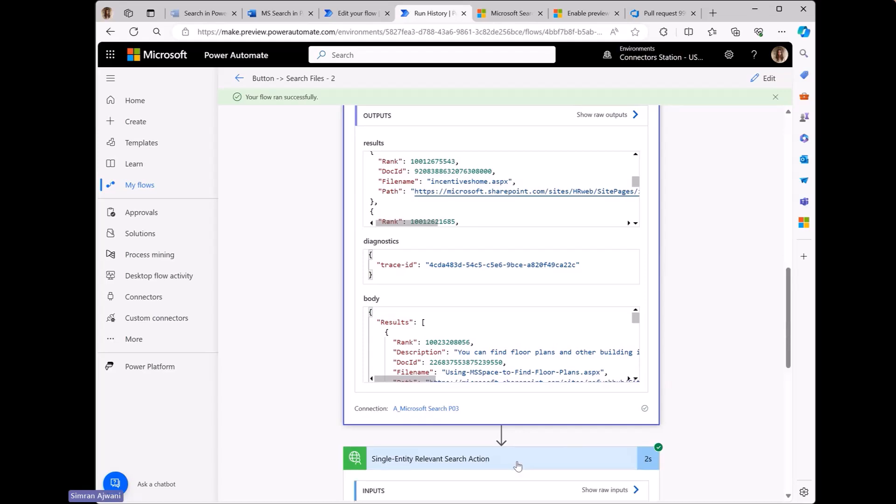
scroll("down", 3)
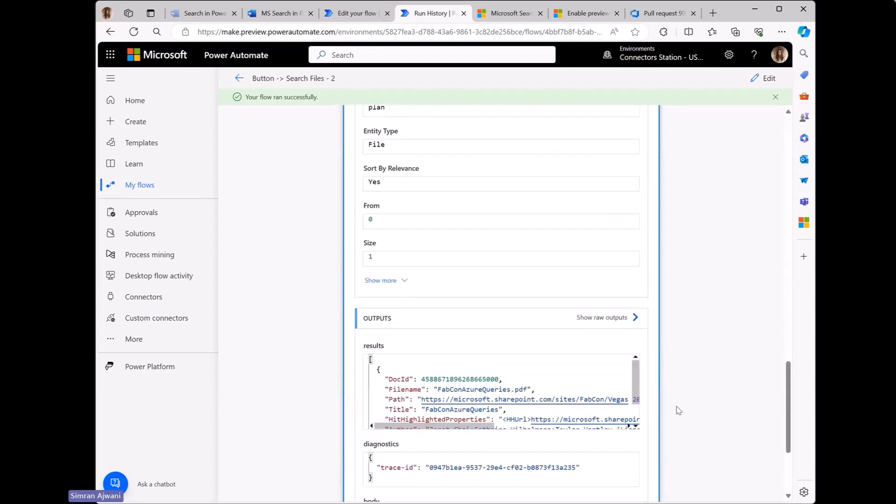
scroll("down", 3)
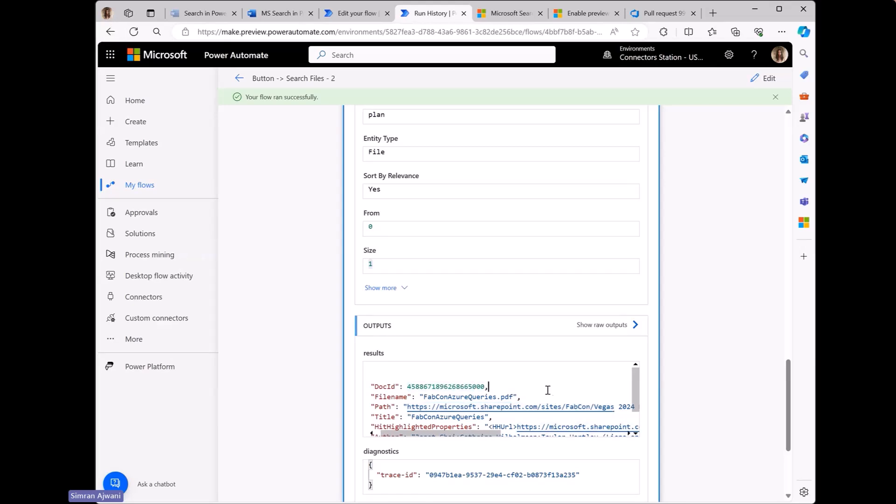
scroll("down", 3)
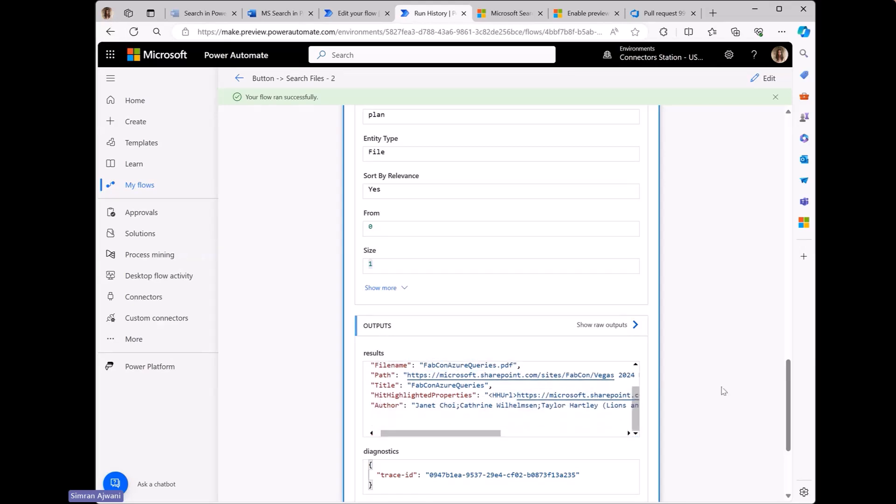
scroll("down", 3)
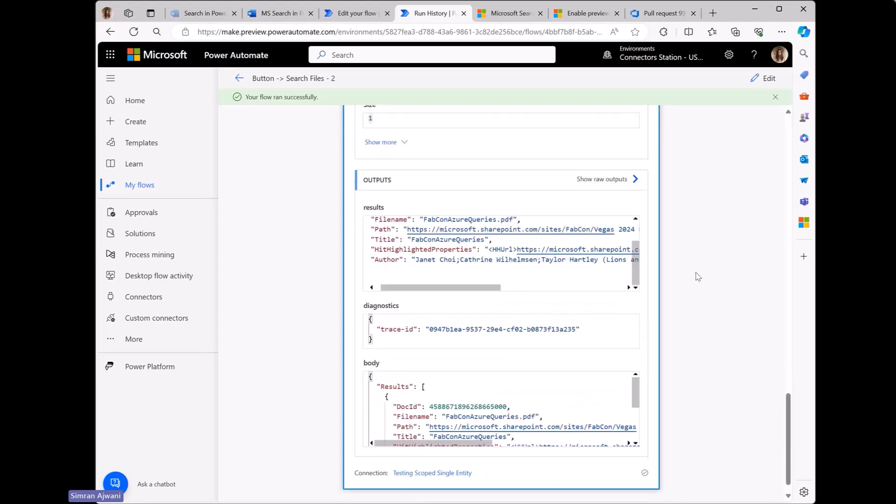
scroll("up", 3)
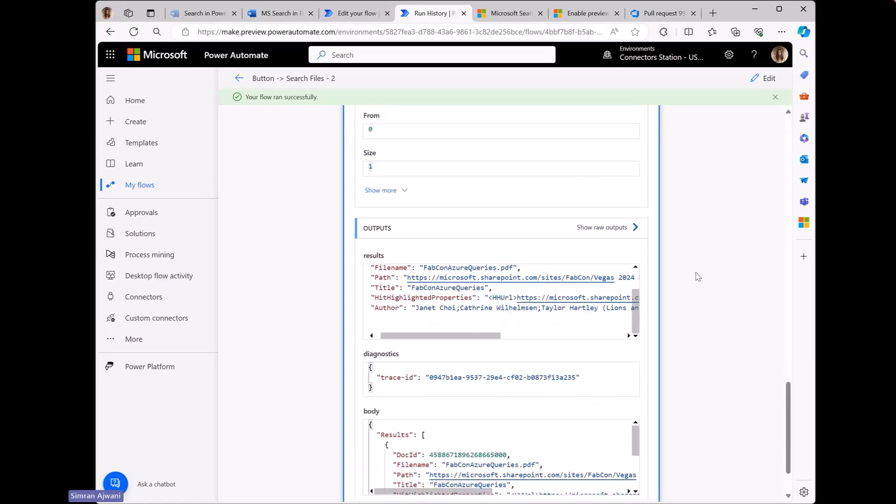
mouse_move(325, 124)
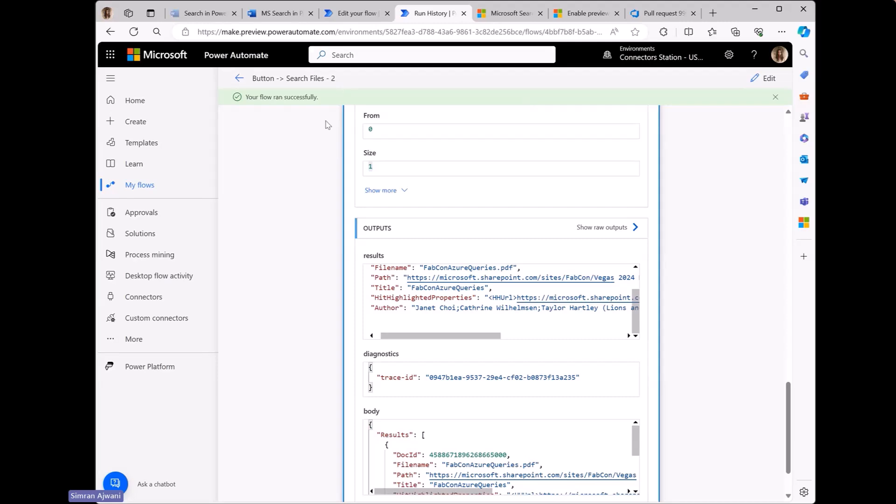
mouse_move(347, 99)
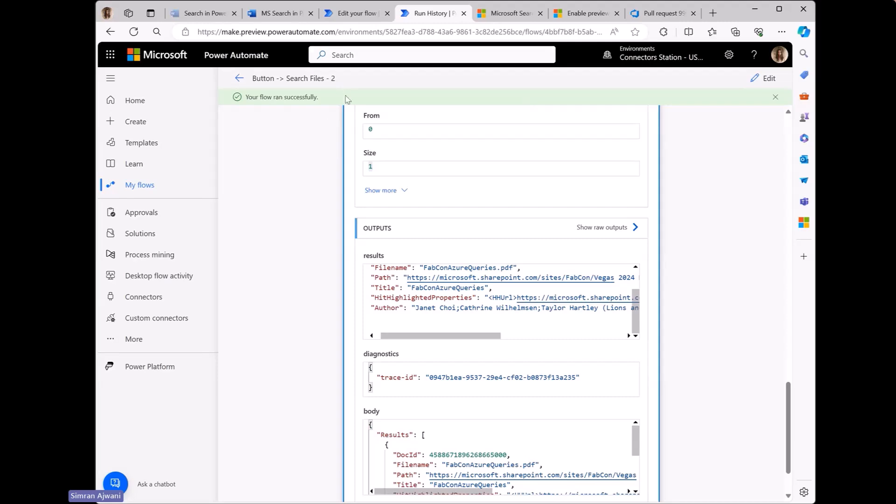
Step: Bring up intro.md in the M365 Search Connector V2 pull request and read its overview
left_click(581, 12)
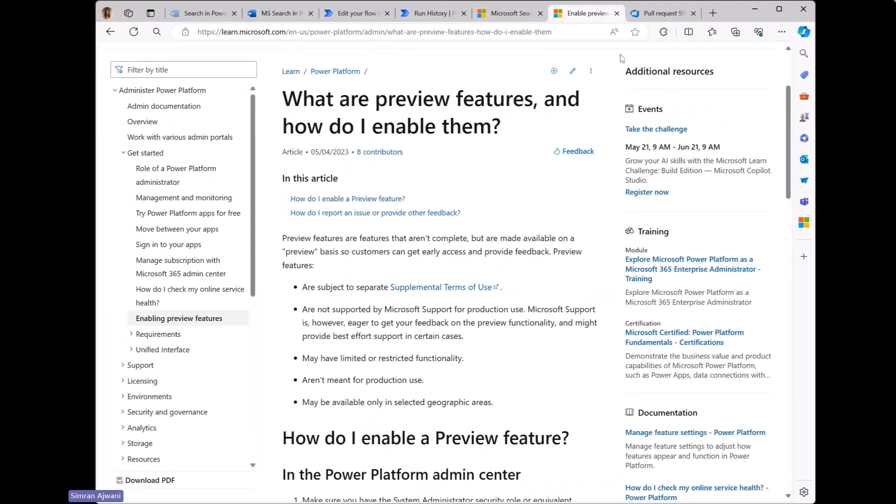
left_click(660, 12)
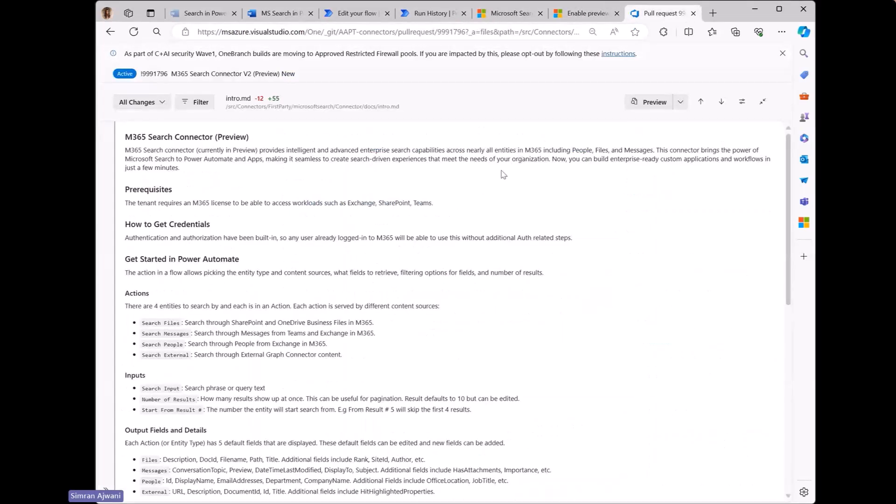
mouse_move(343, 263)
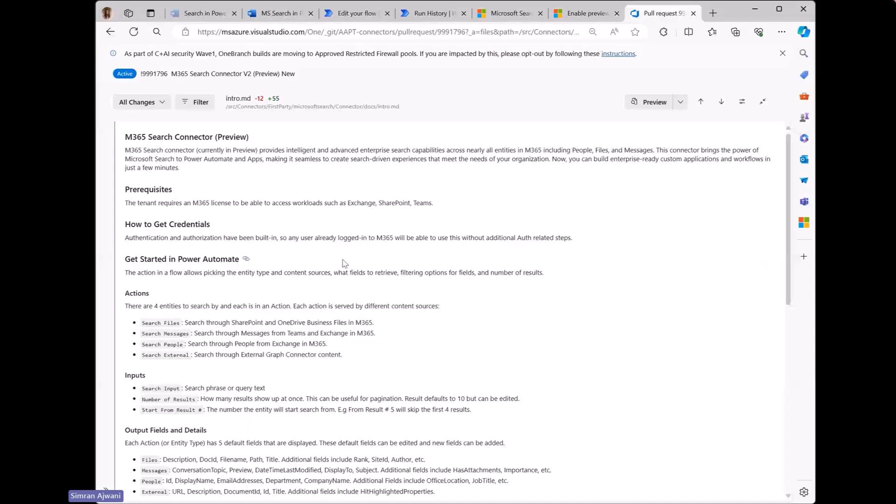
scroll("down", 3)
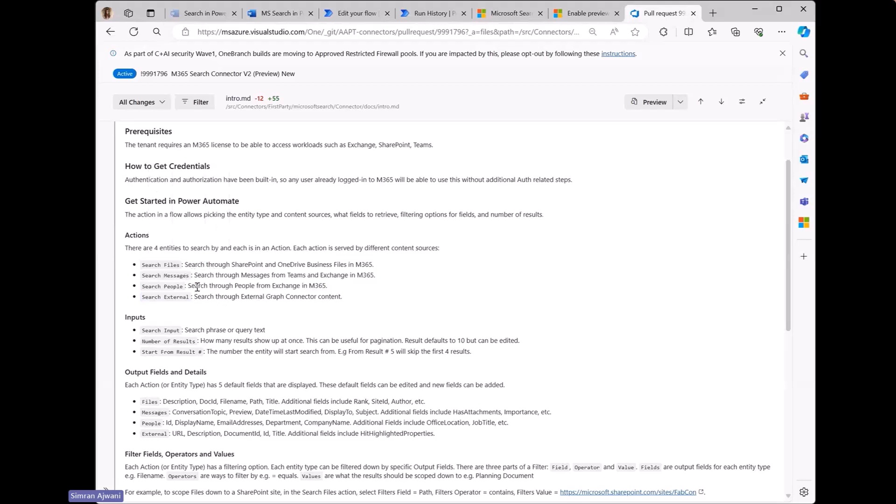
mouse_move(269, 296)
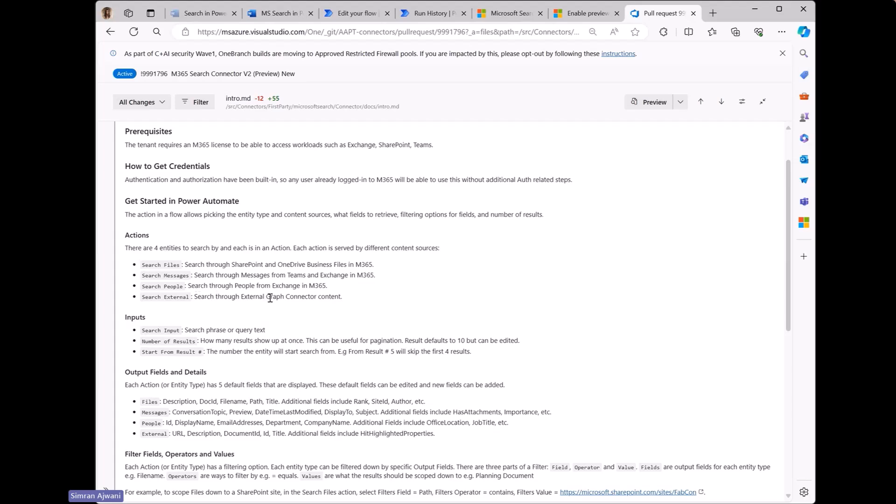
scroll("down", 3)
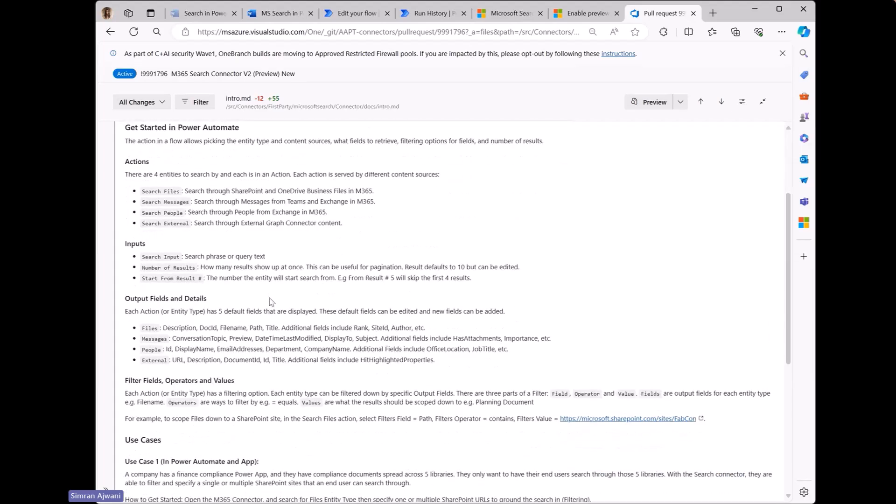
scroll("down", 3)
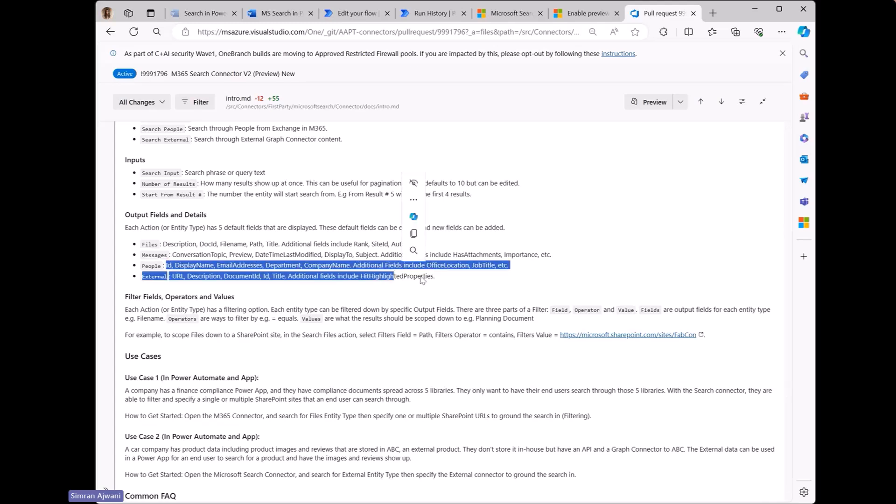
Step: Continue through the connector documentation down to the Common FAQ section
left_click(421, 278)
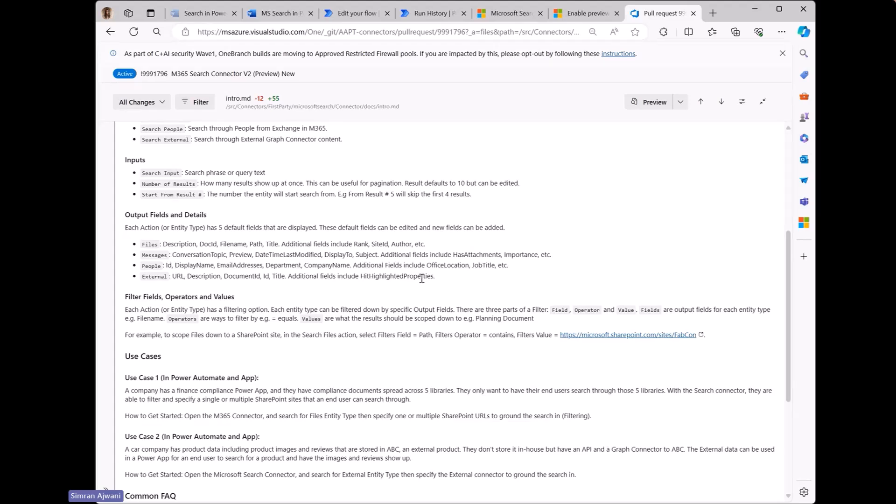
scroll("down", 3)
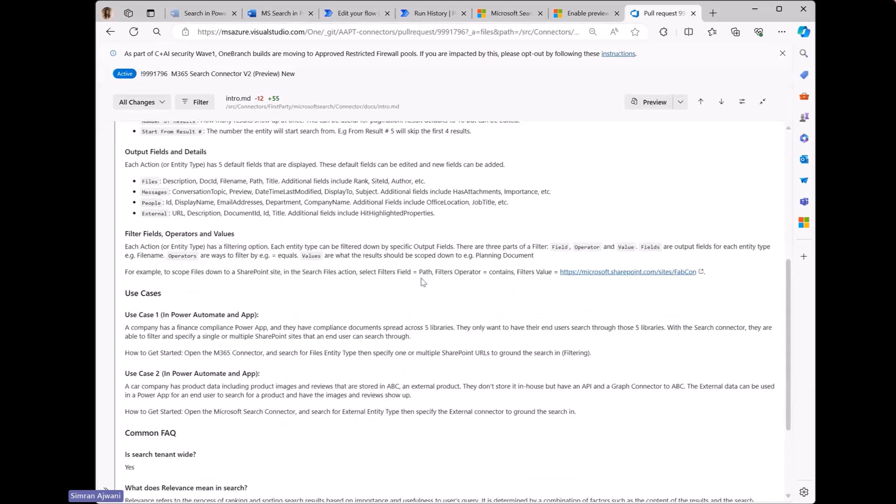
scroll("down", 3)
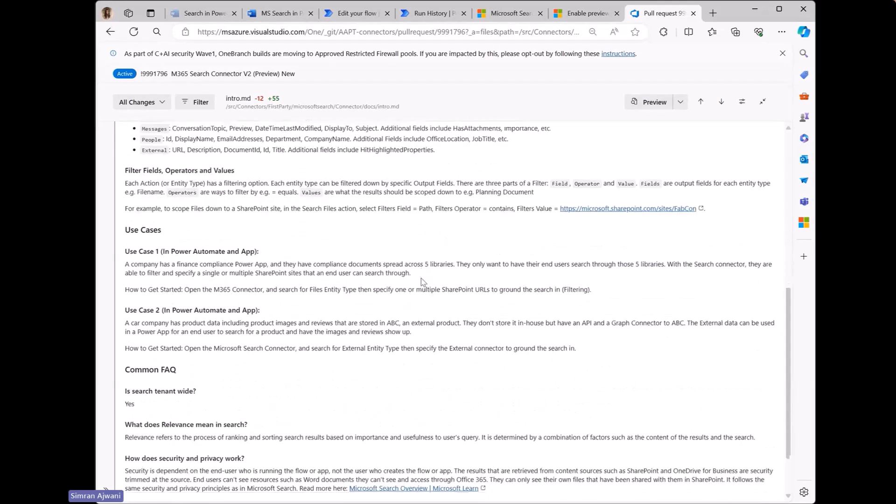
scroll("down", 3)
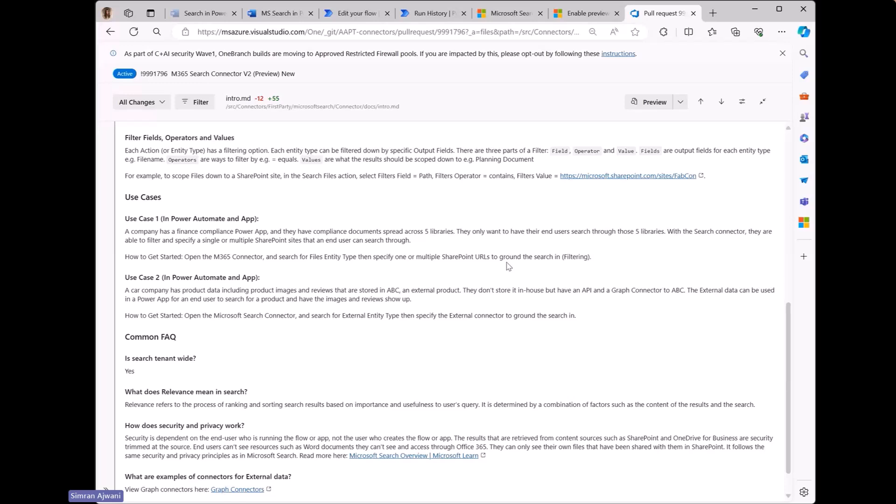
scroll("down", 3)
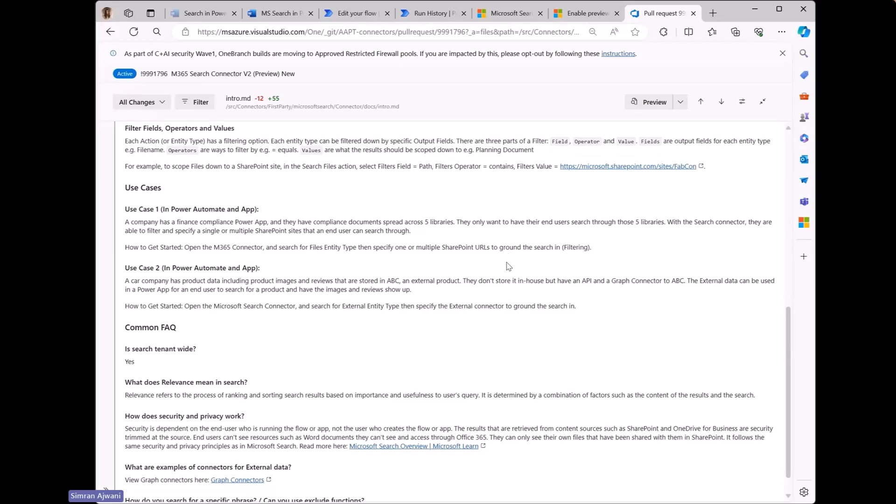
scroll("down", 3)
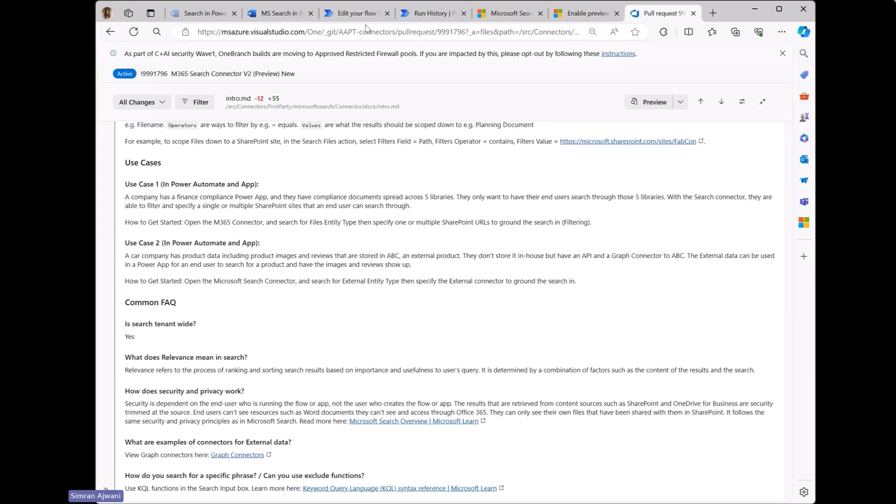
Step: Return to the successful run showing the trigger and Search Files inputs: 'plan' across SharePoint and OneDriveBusiness
left_click(355, 12)
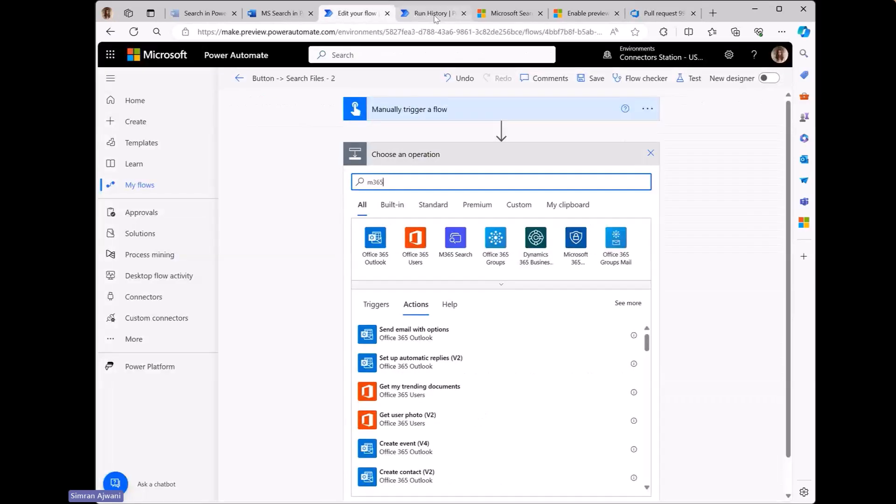
left_click(430, 12)
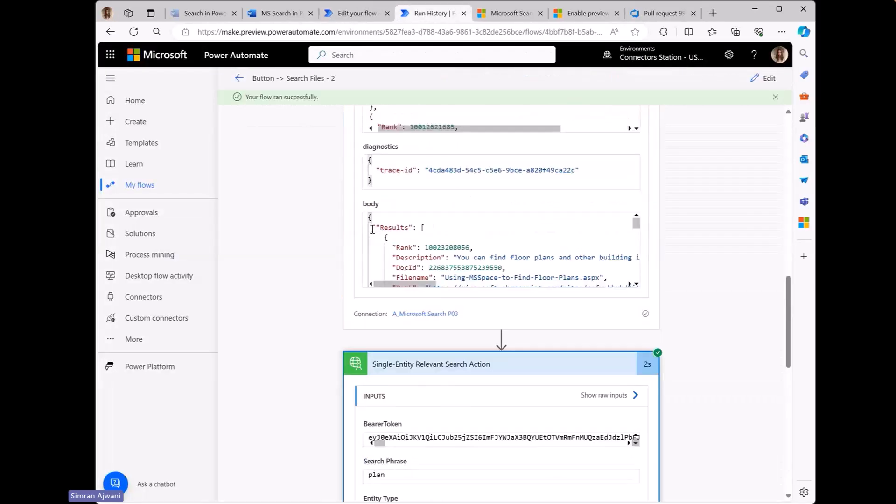
scroll("down", 3)
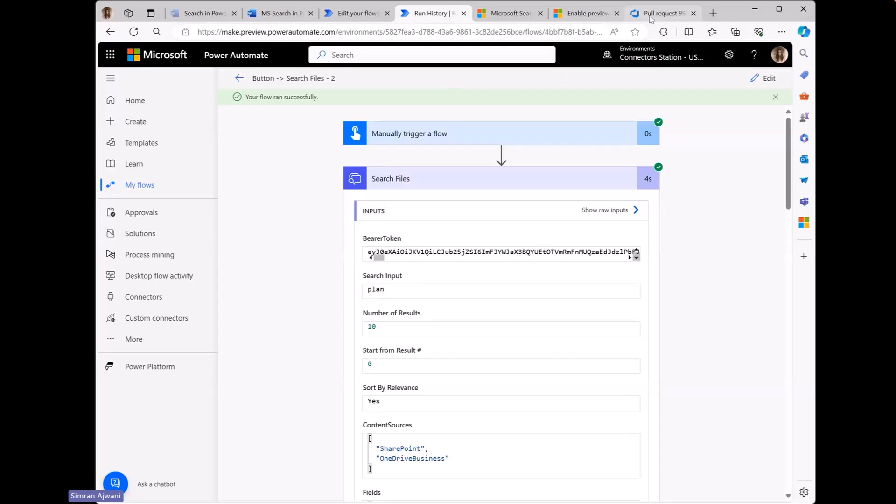
mouse_move(660, 12)
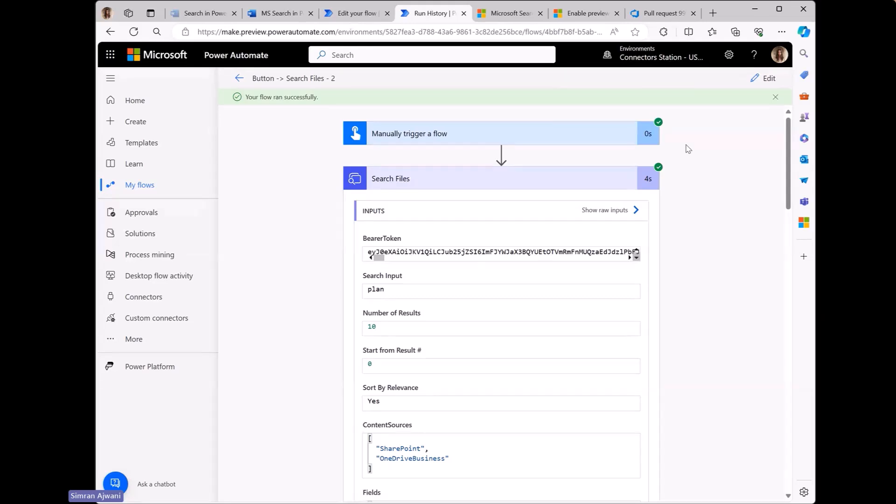
mouse_move(451, 148)
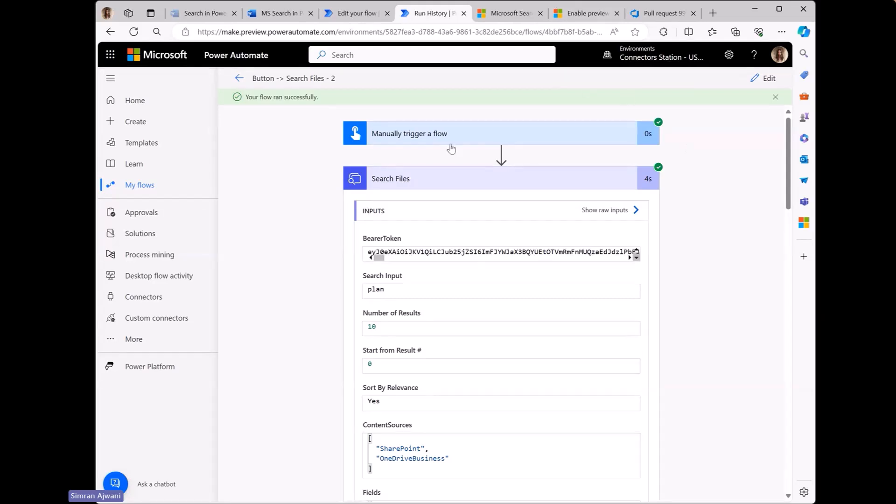
mouse_move(426, 120)
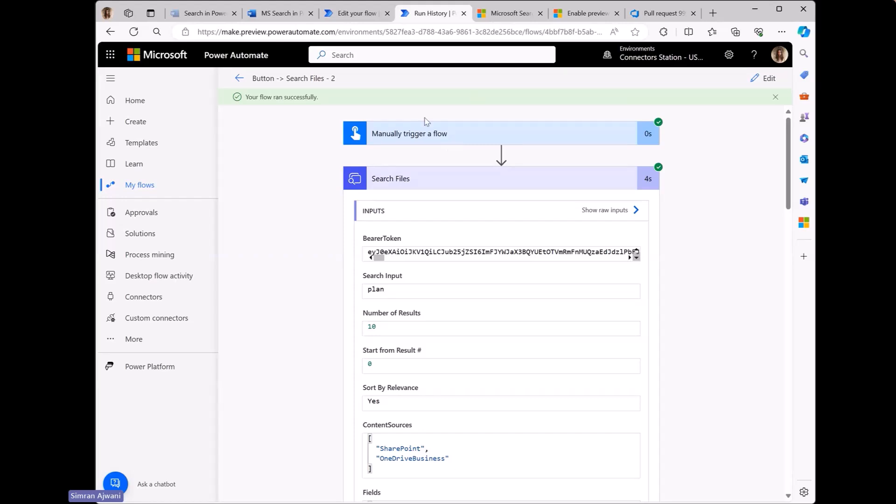
mouse_move(469, 100)
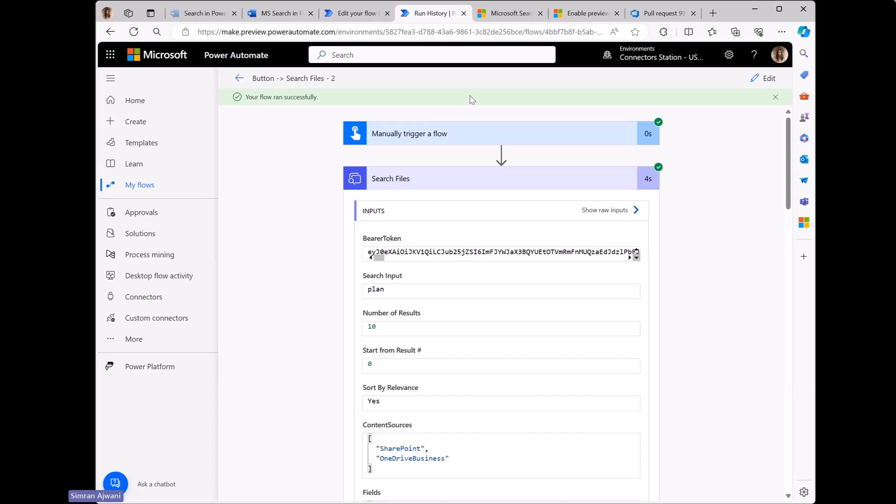
mouse_move(472, 100)
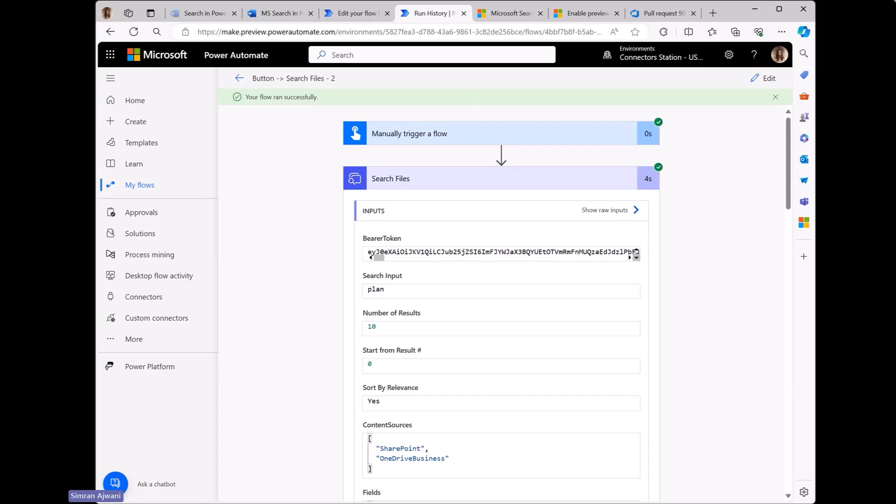